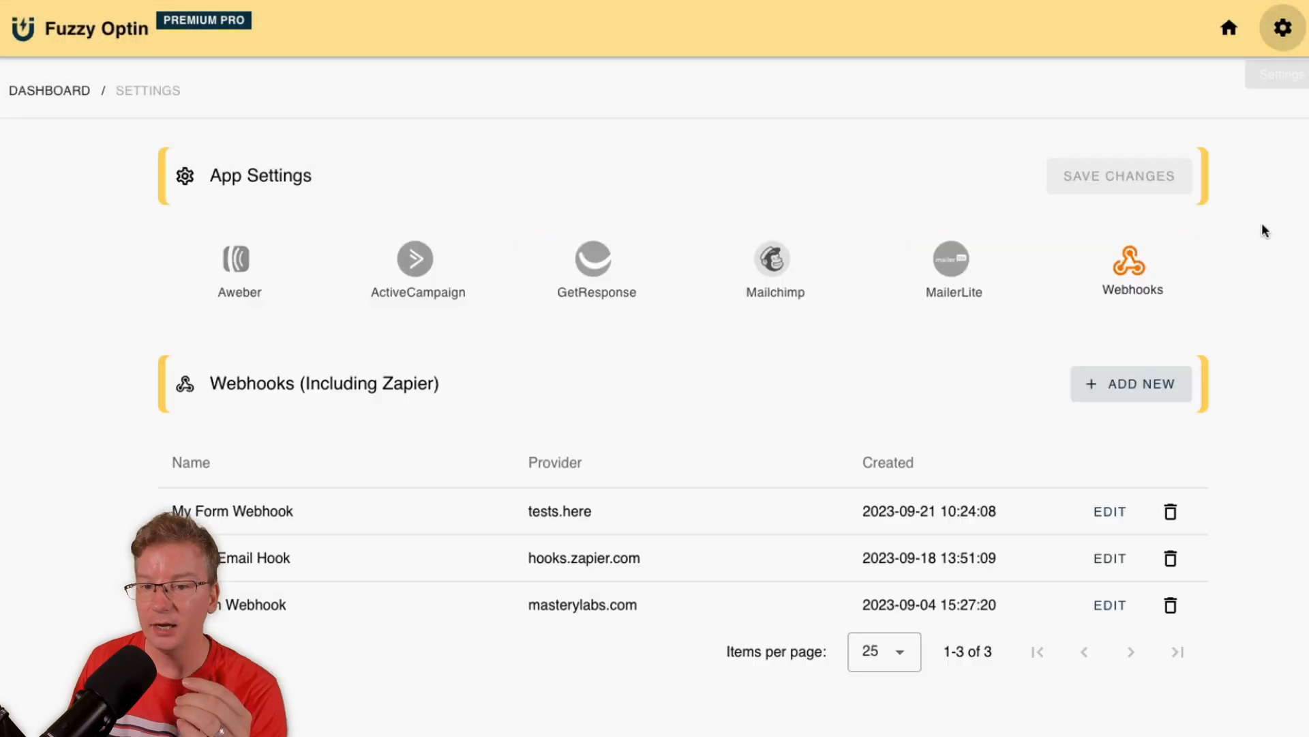
{"action": "mouse_move", "coordinate": [1235, 97]}
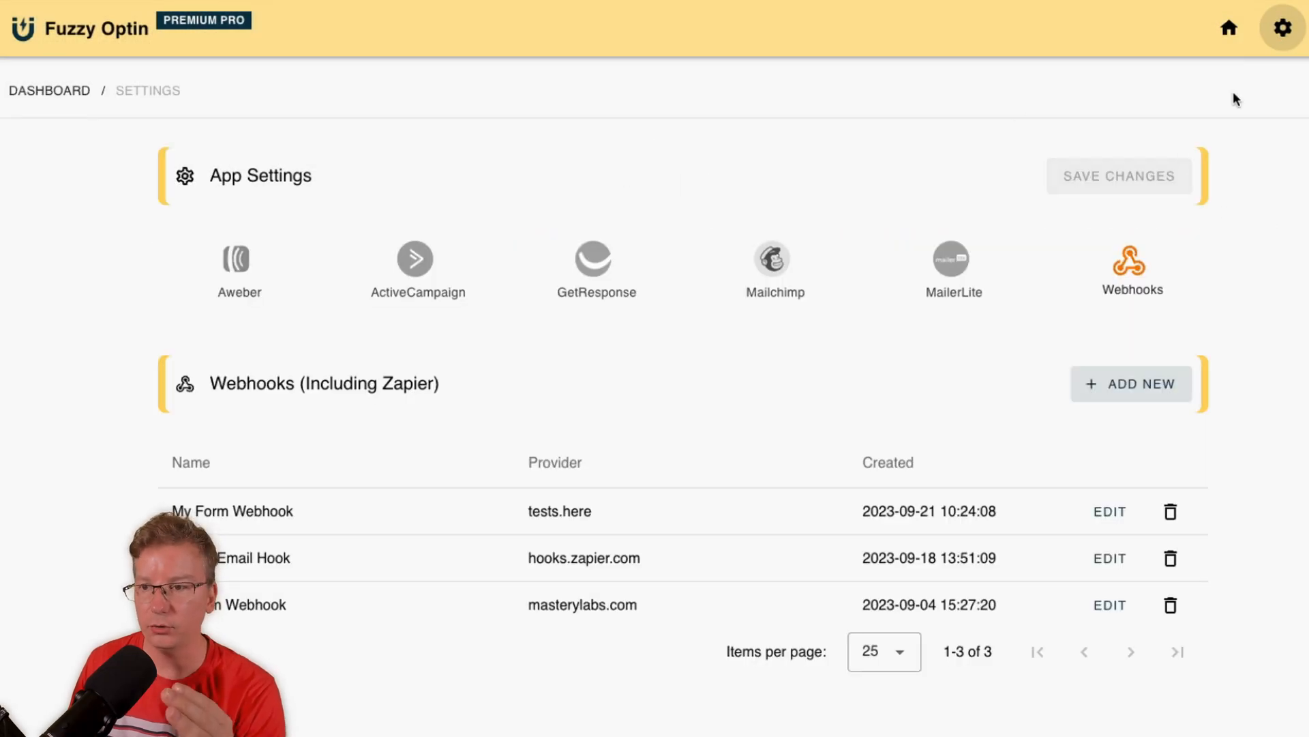
Collapse and re-expand the webhooks list while reviewing the sample form posting to tests.here
{"action": "left_click", "coordinate": [1128, 265]}
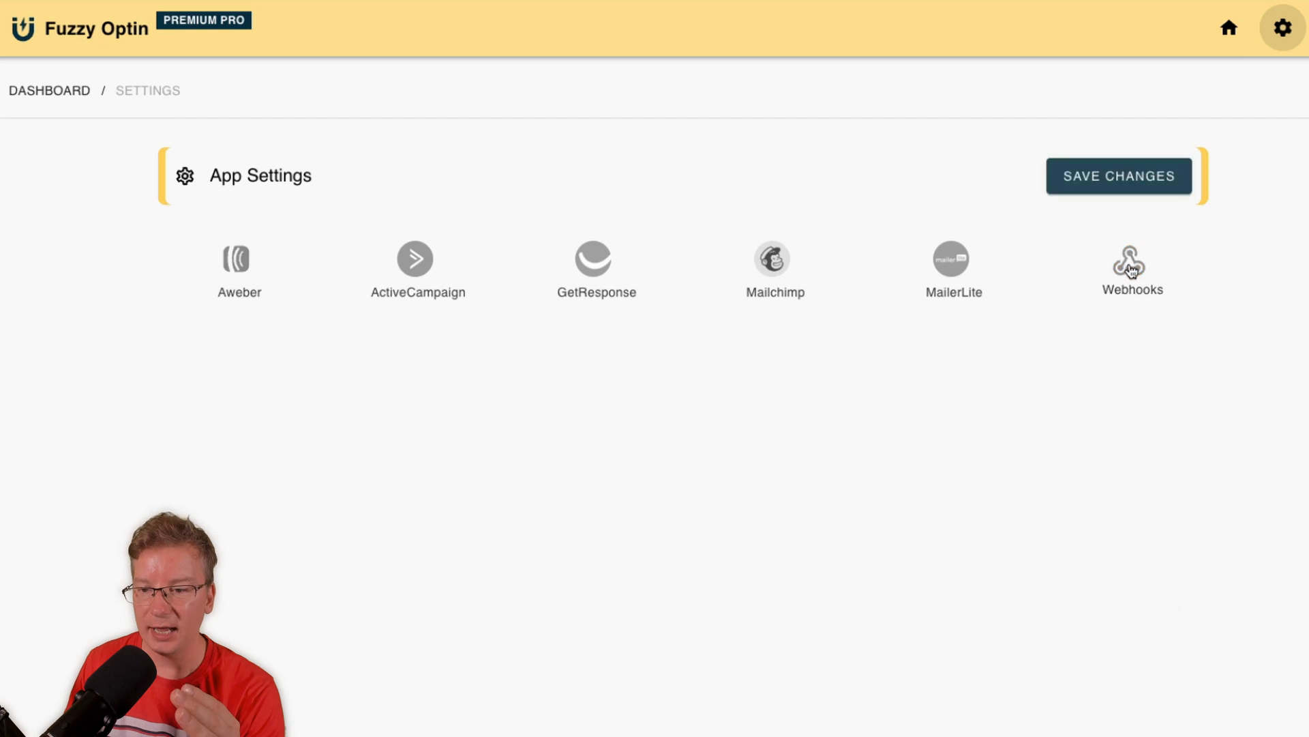
{"action": "mouse_move", "coordinate": [263, 283]}
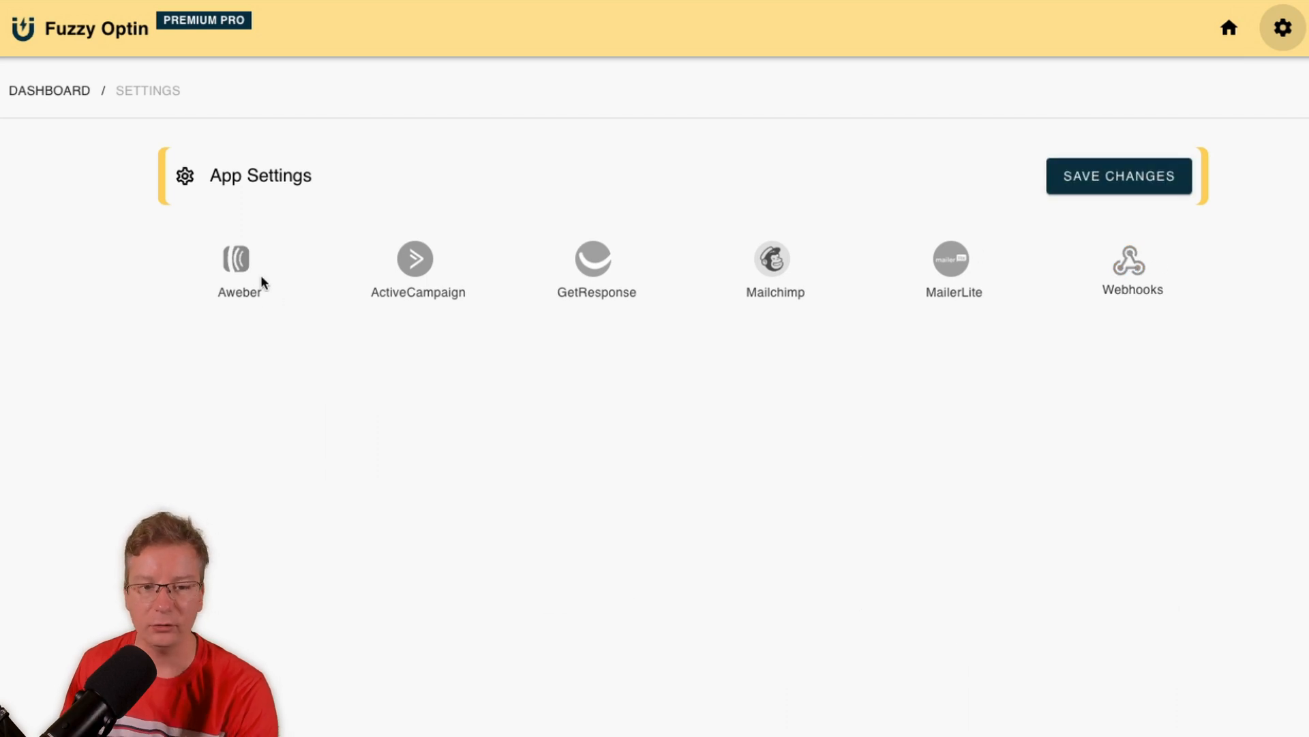
{"action": "mouse_move", "coordinate": [401, 308]}
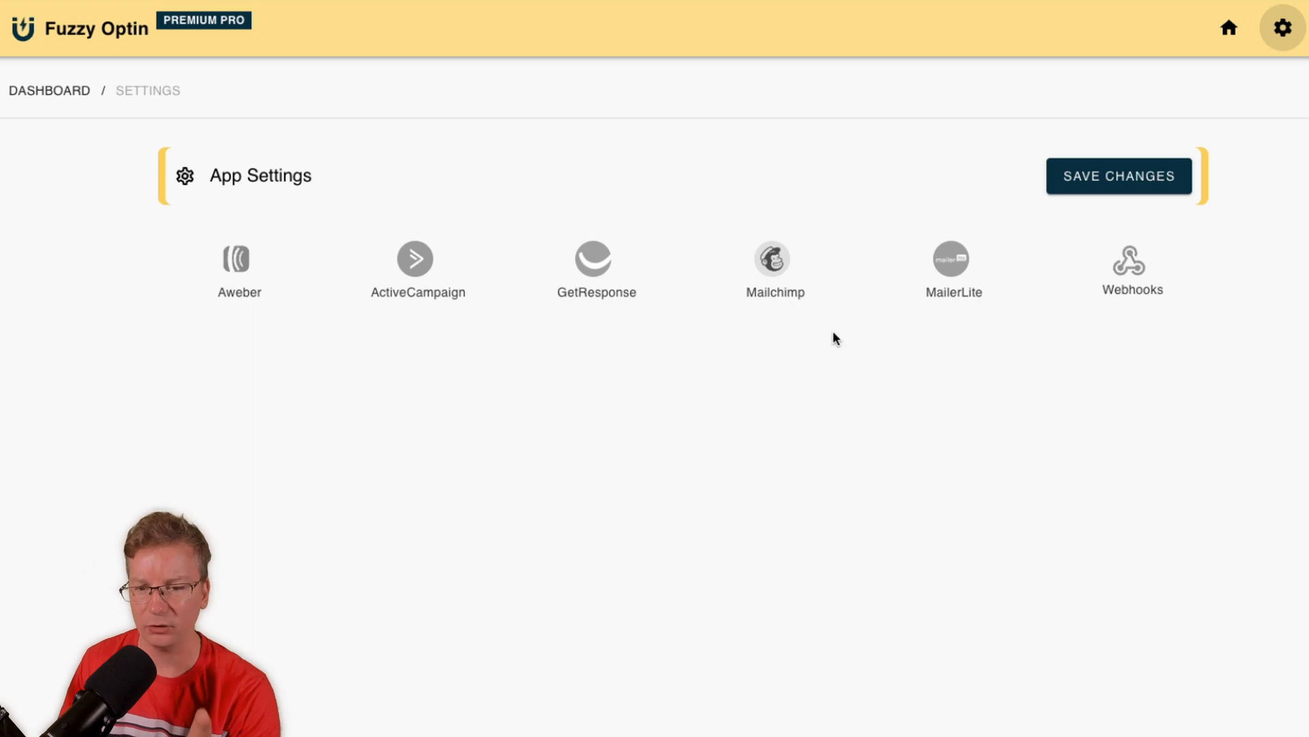
{"action": "mouse_move", "coordinate": [1122, 340]}
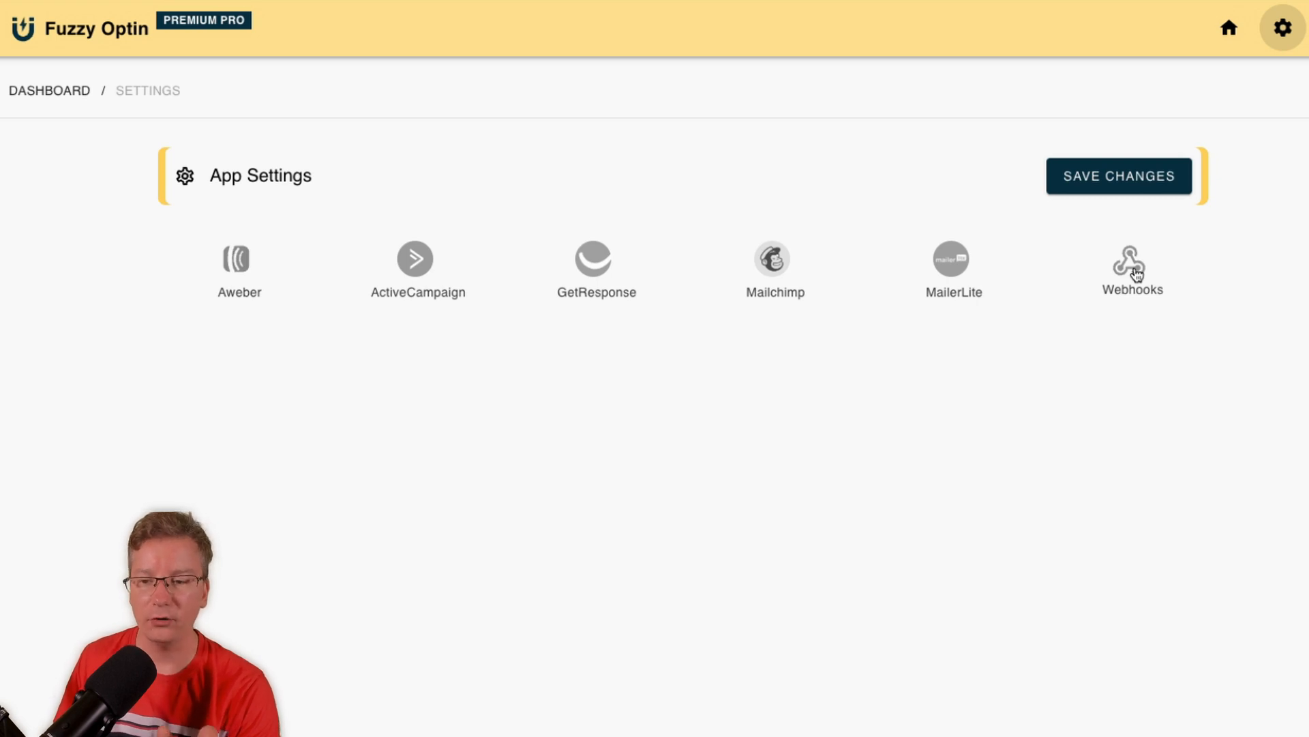
{"action": "left_click", "coordinate": [1129, 263]}
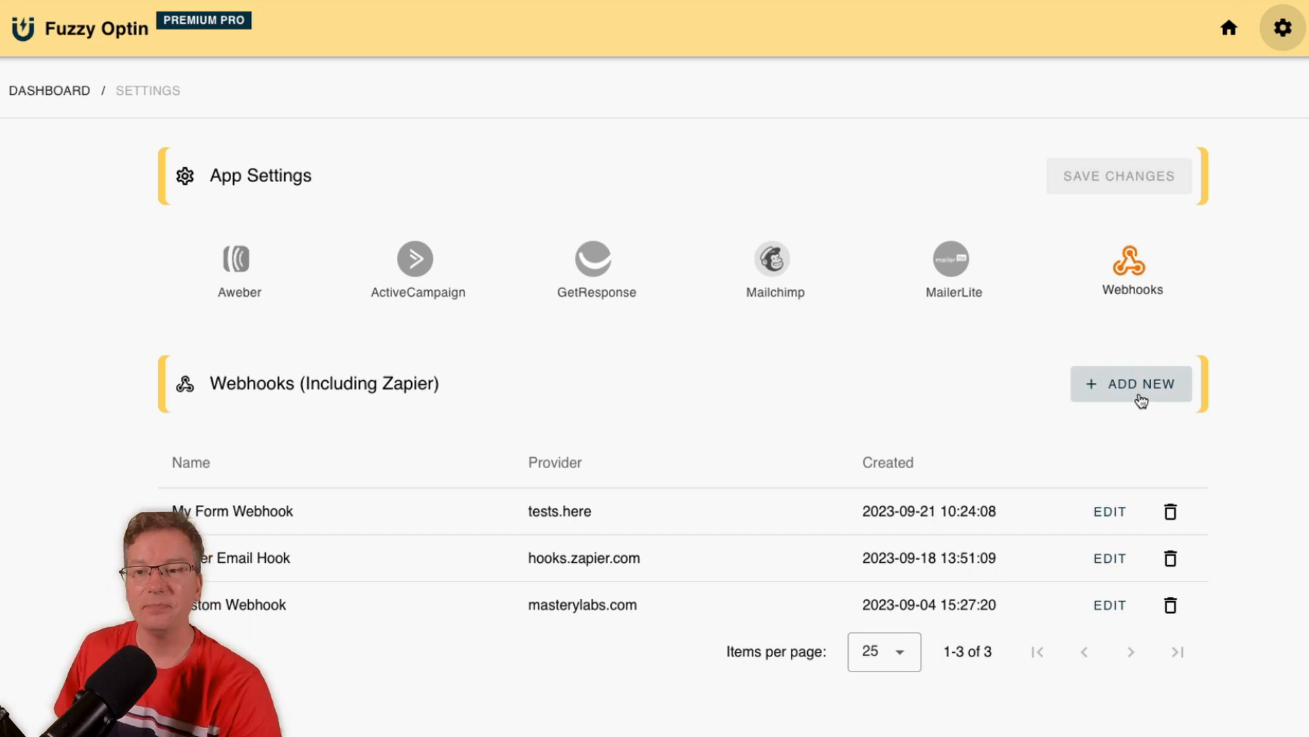
{"action": "mouse_move", "coordinate": [857, 385]}
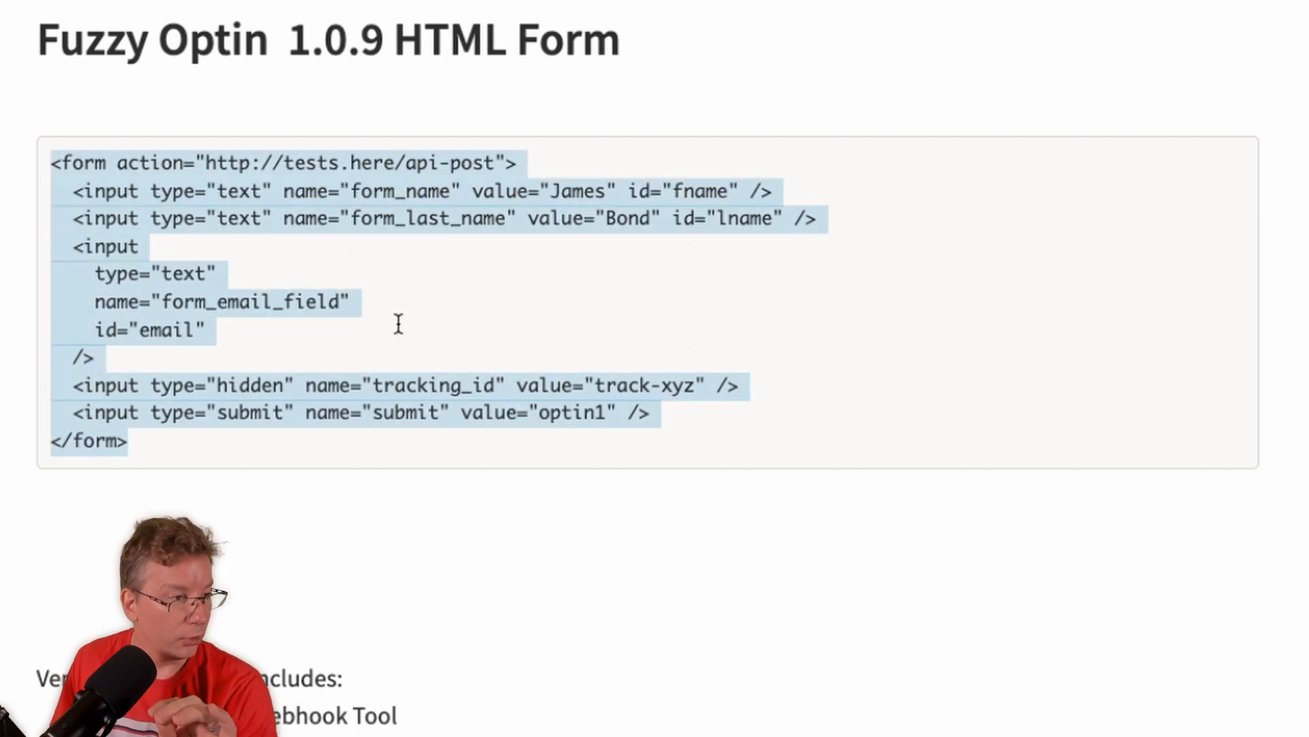
{"action": "mouse_move", "coordinate": [446, 341]}
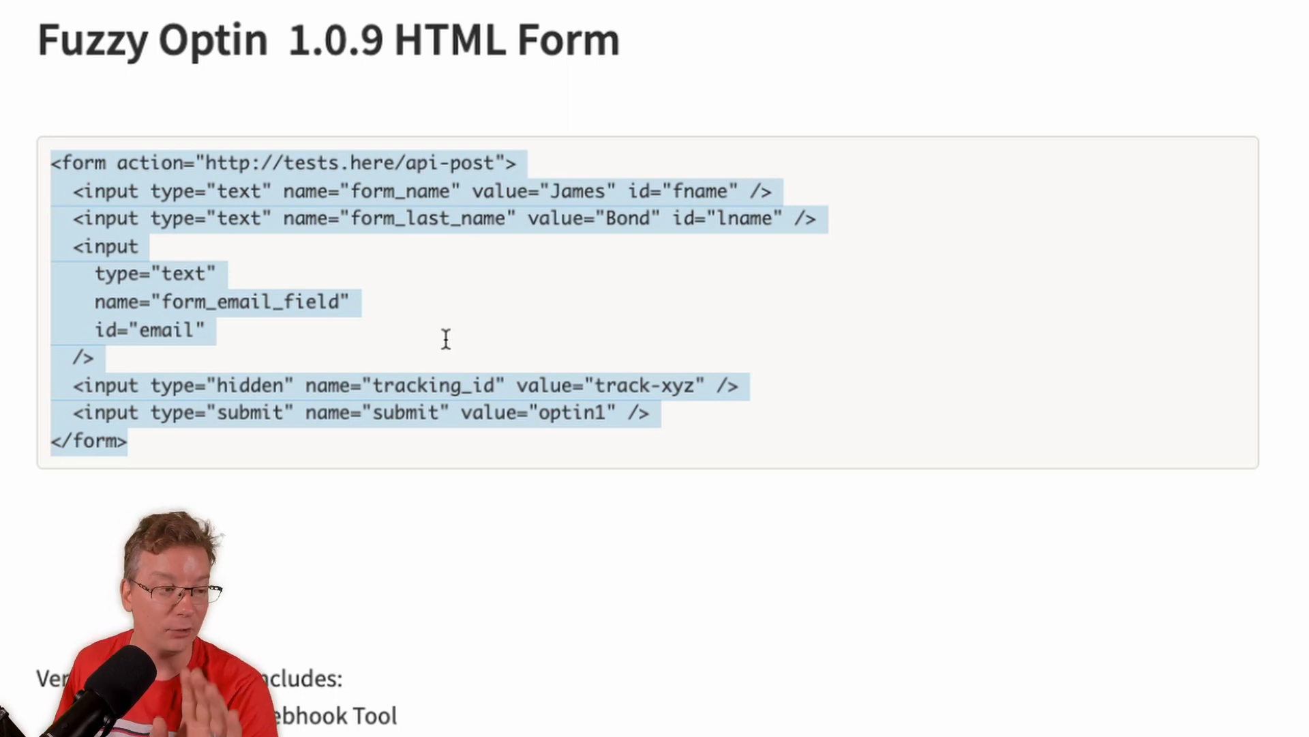
{"action": "mouse_move", "coordinate": [404, 333]}
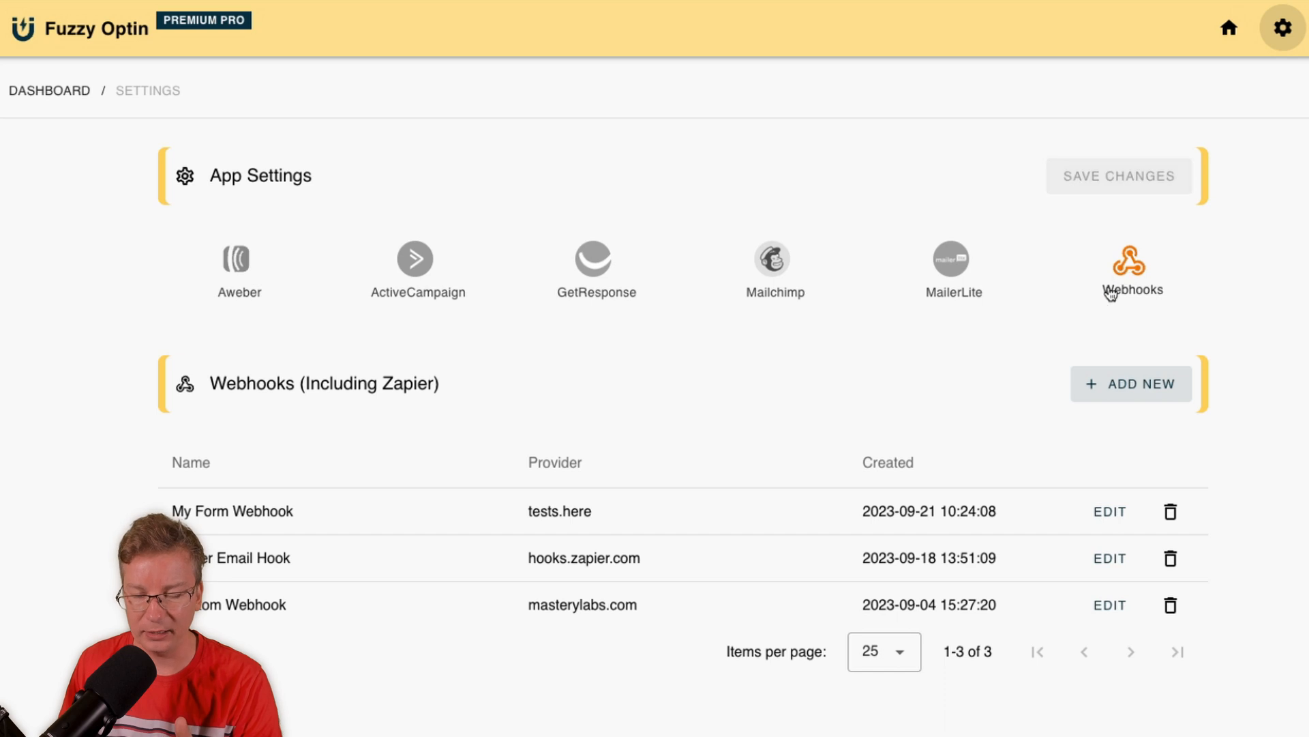
{"action": "mouse_move", "coordinate": [845, 381]}
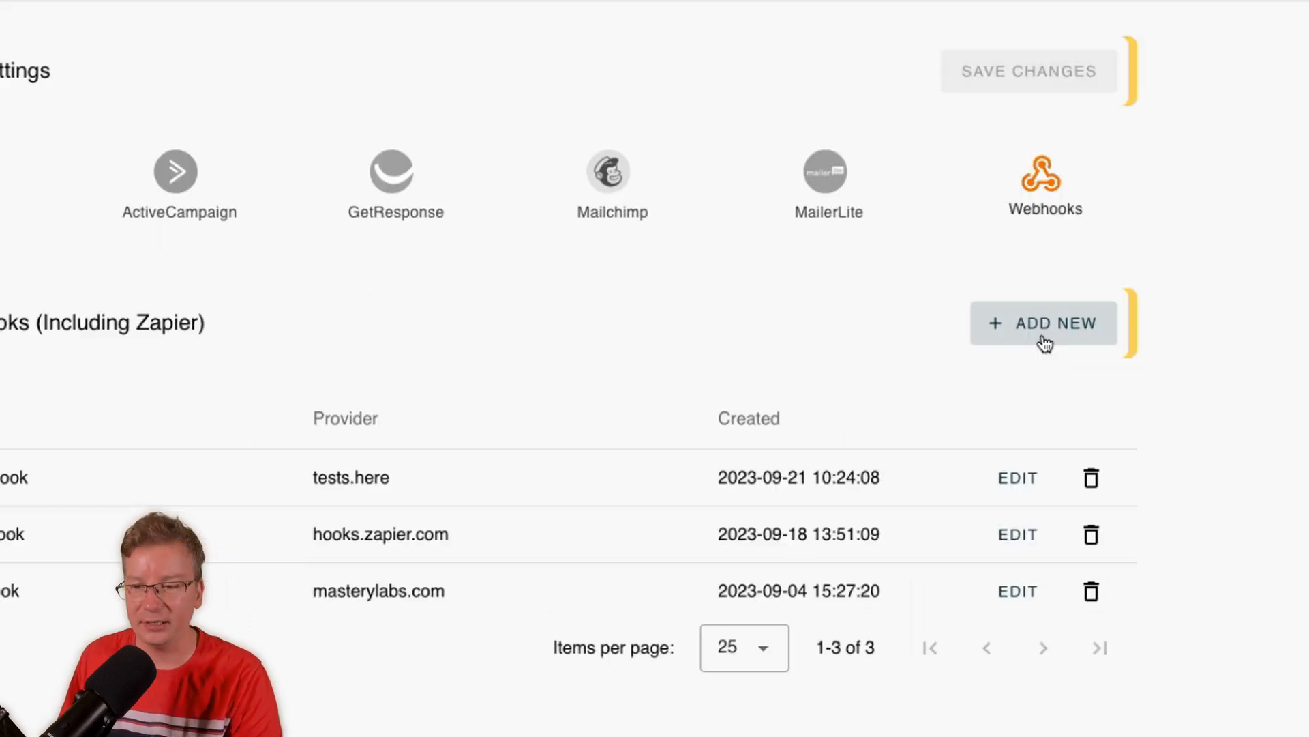
Add a new webhook named 'My New HTML Form Webhook', leaving the URL blank
{"action": "left_click", "coordinate": [1044, 322]}
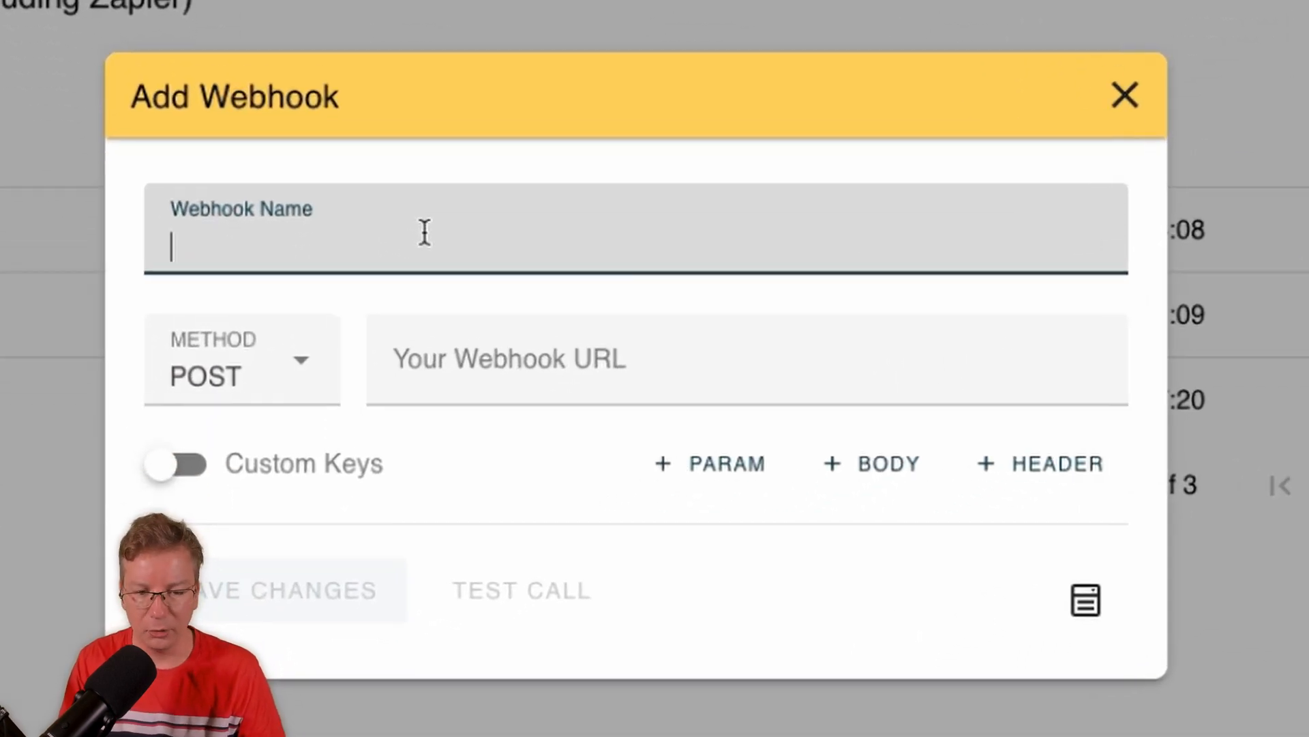
{"action": "type", "text": "My"}
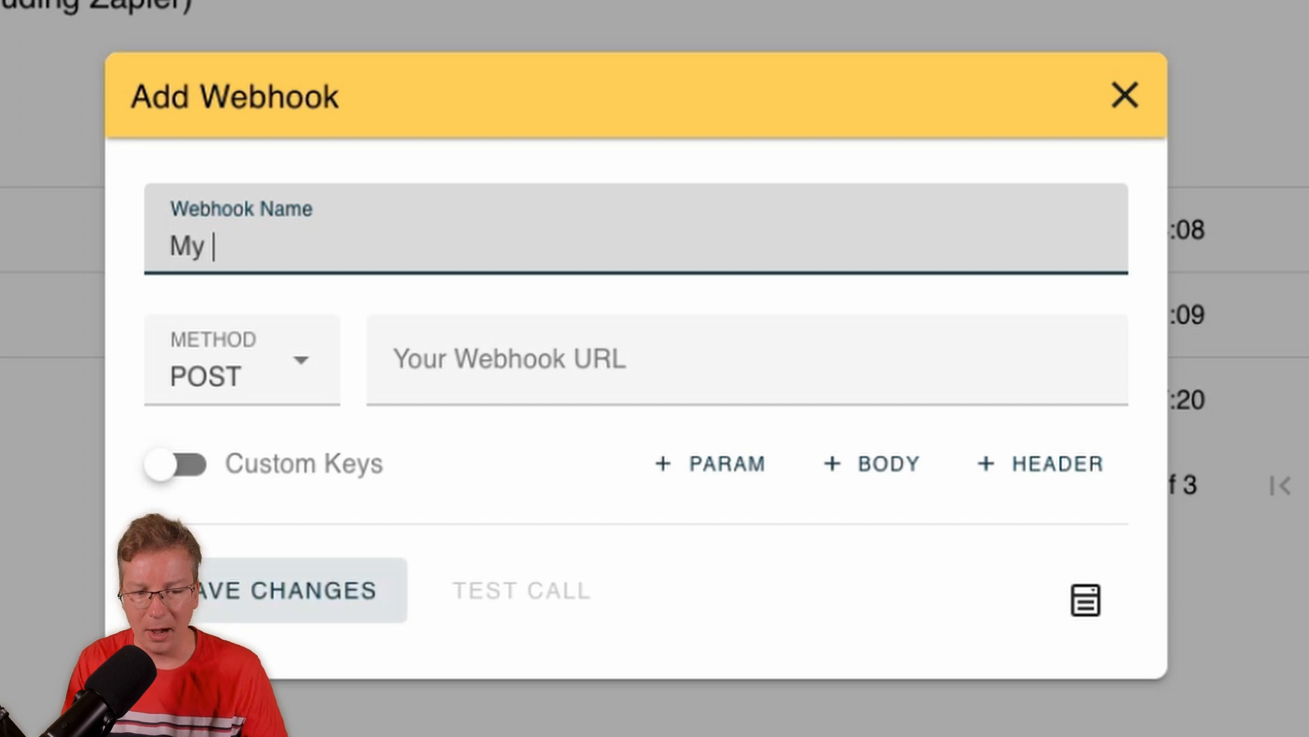
{"action": "type", "text": "New Web"}
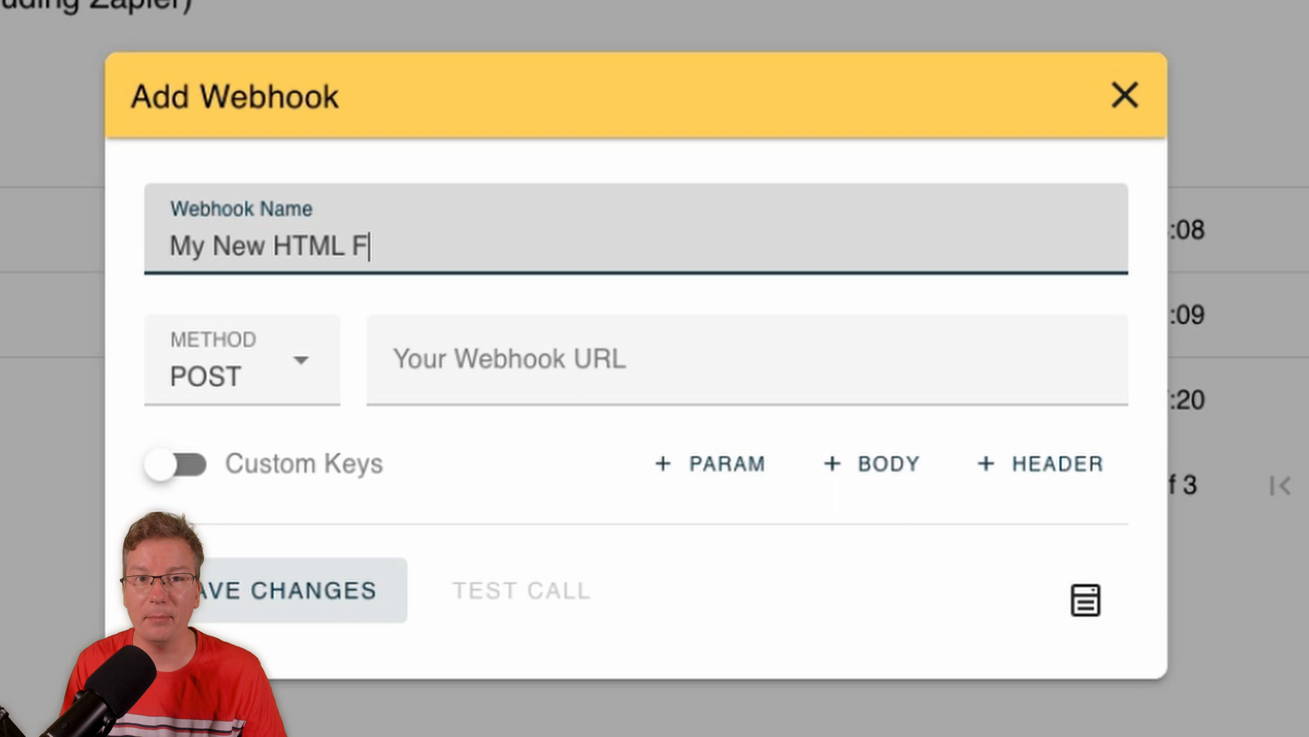
{"action": "type", "text": "orm Webho"}
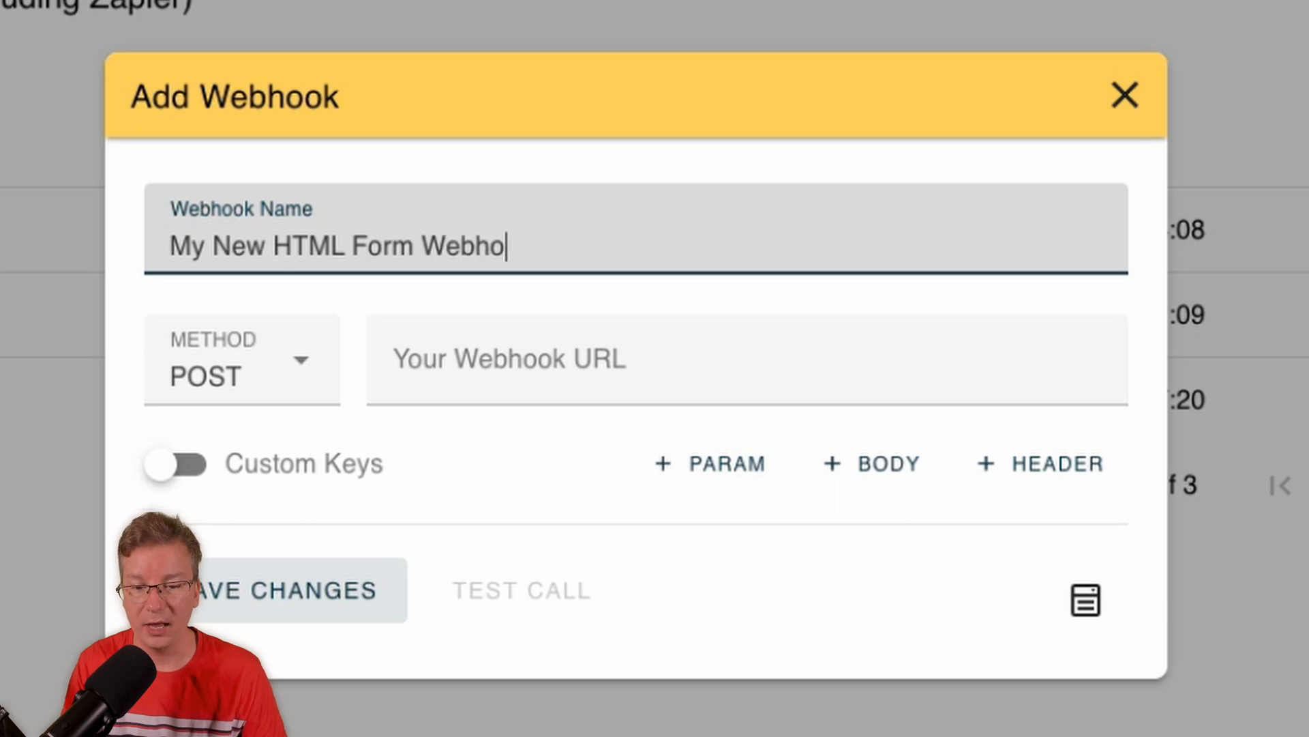
{"action": "type", "text": "ok"}
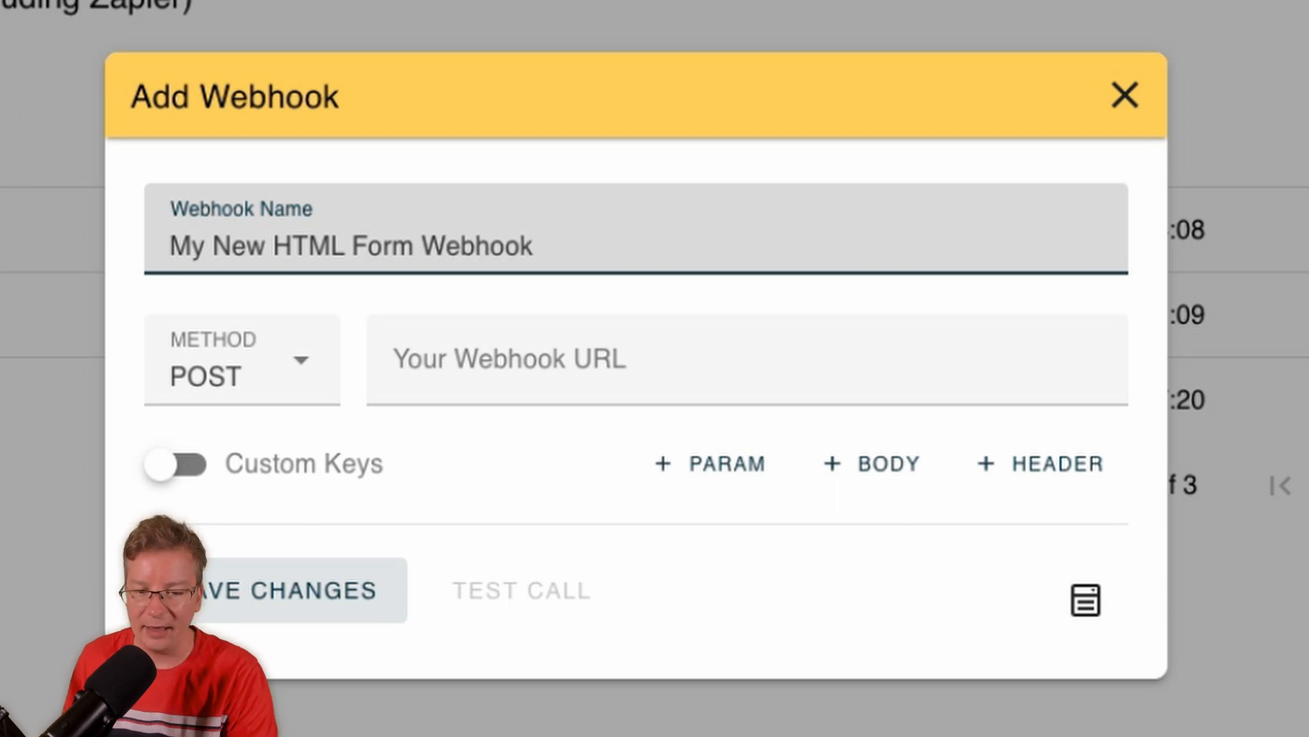
{"action": "mouse_move", "coordinate": [303, 398]}
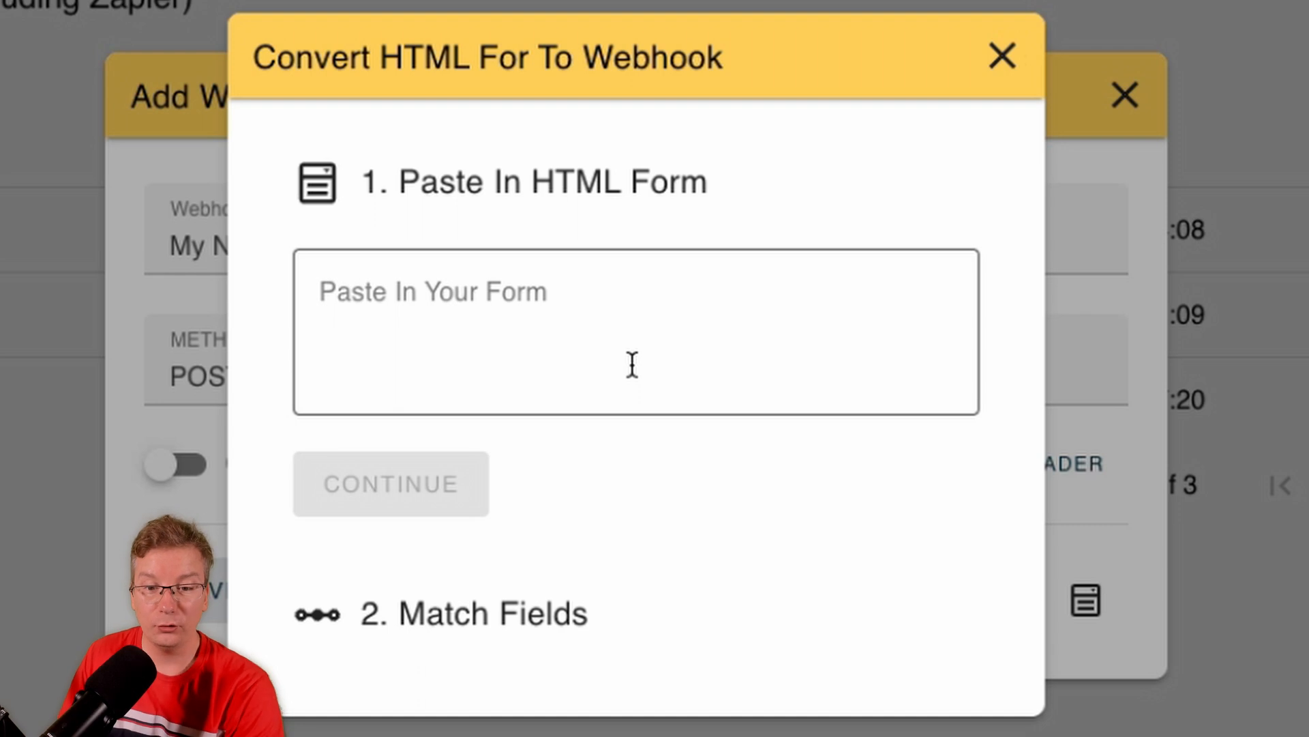
{"action": "mouse_move", "coordinate": [405, 225]}
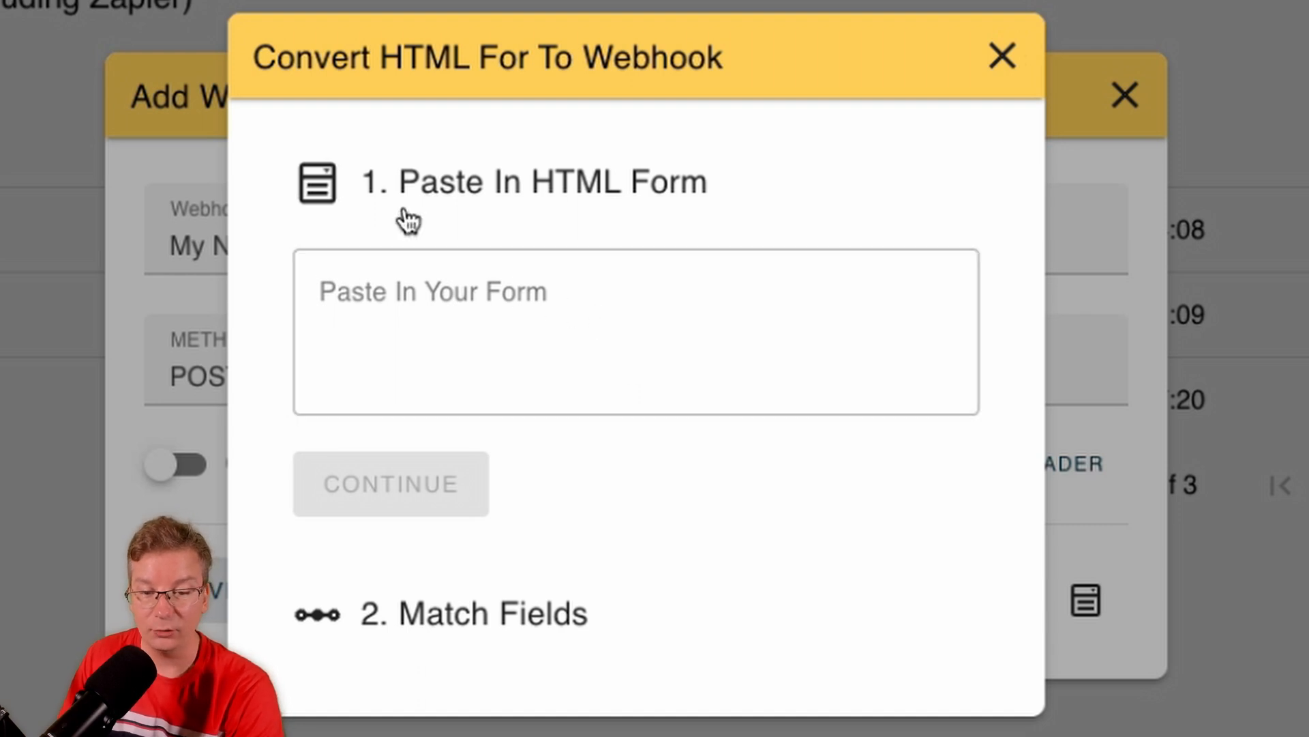
{"action": "mouse_move", "coordinate": [623, 202]}
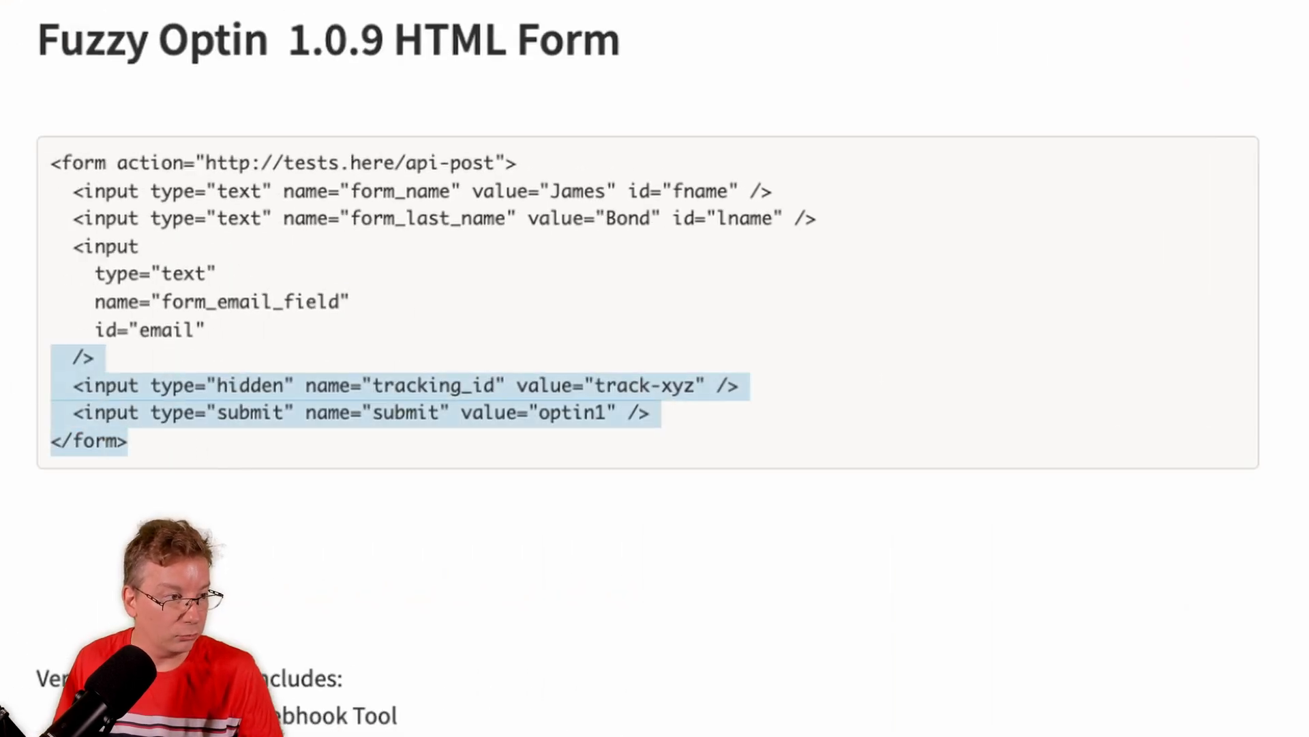
Copy the form code and map form_name, form_last_name, form_email_field to First Name, Last Name, Email
{"action": "right_click", "coordinate": [224, 280]}
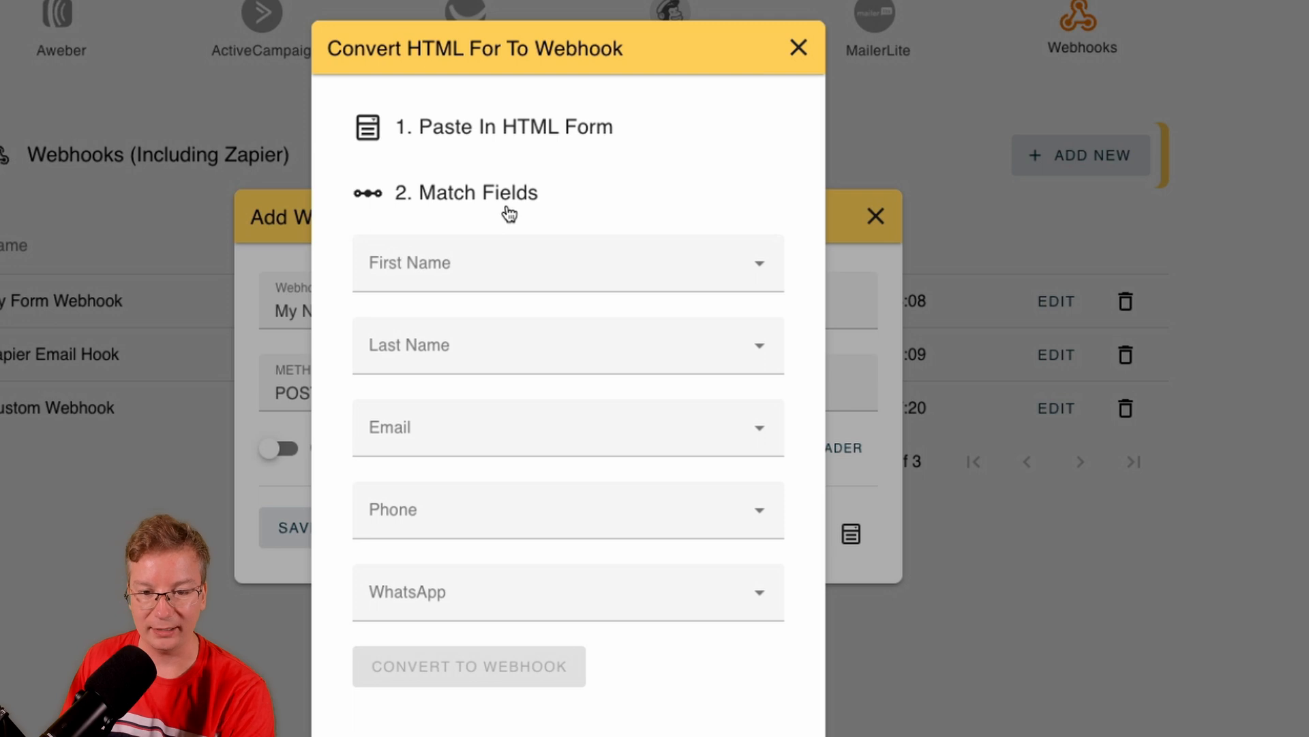
{"action": "mouse_move", "coordinate": [503, 224]}
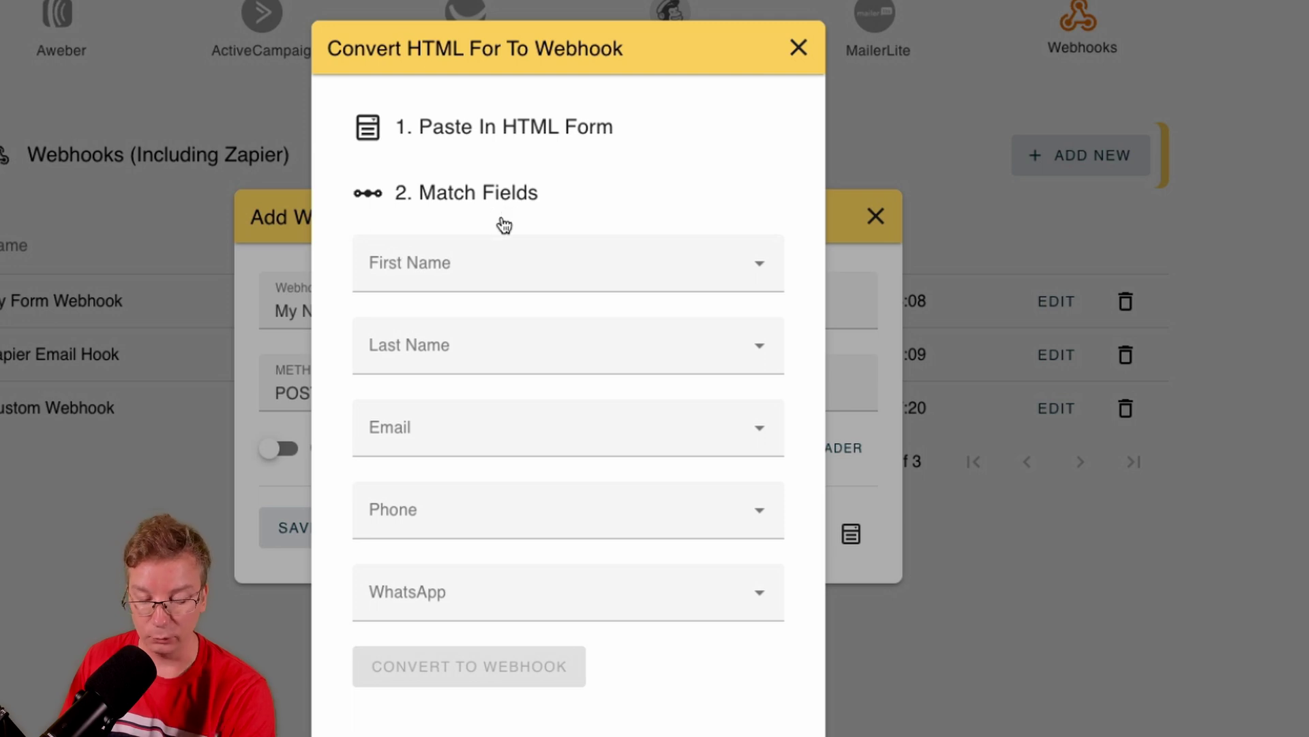
{"action": "left_click", "coordinate": [568, 263]}
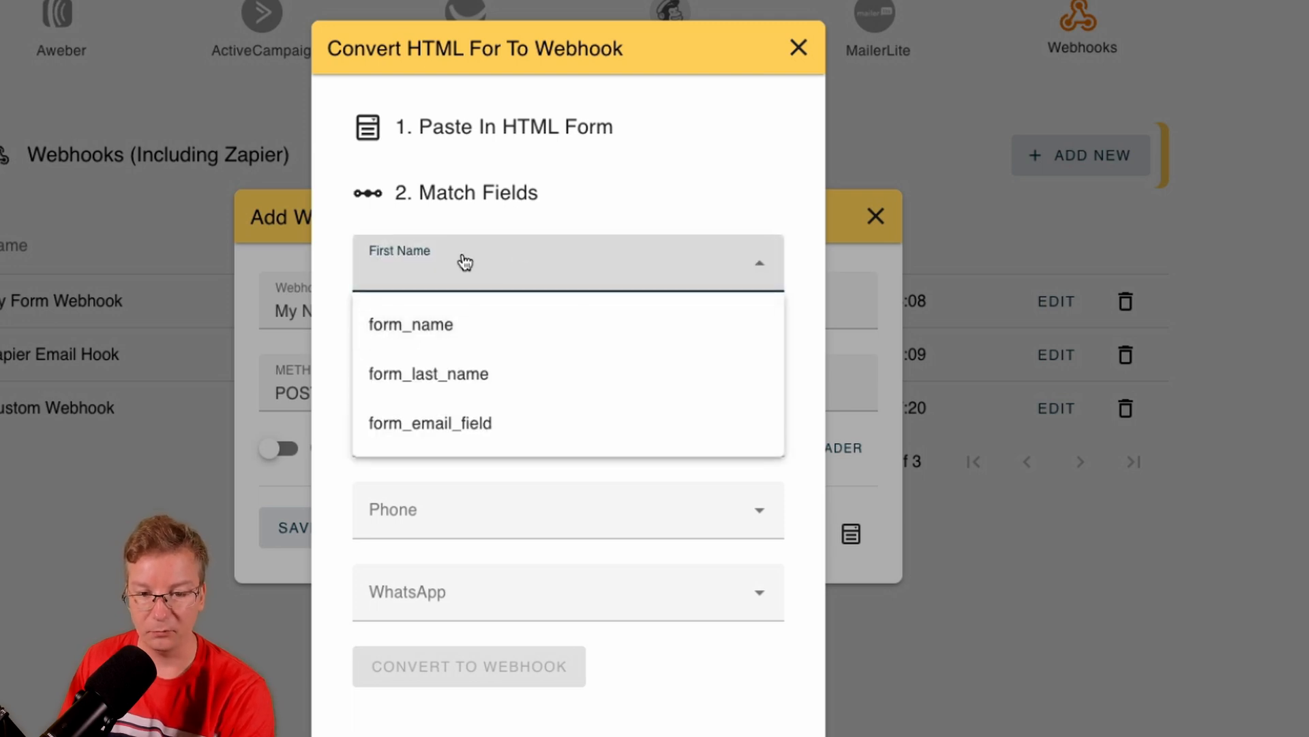
{"action": "mouse_move", "coordinate": [469, 296]}
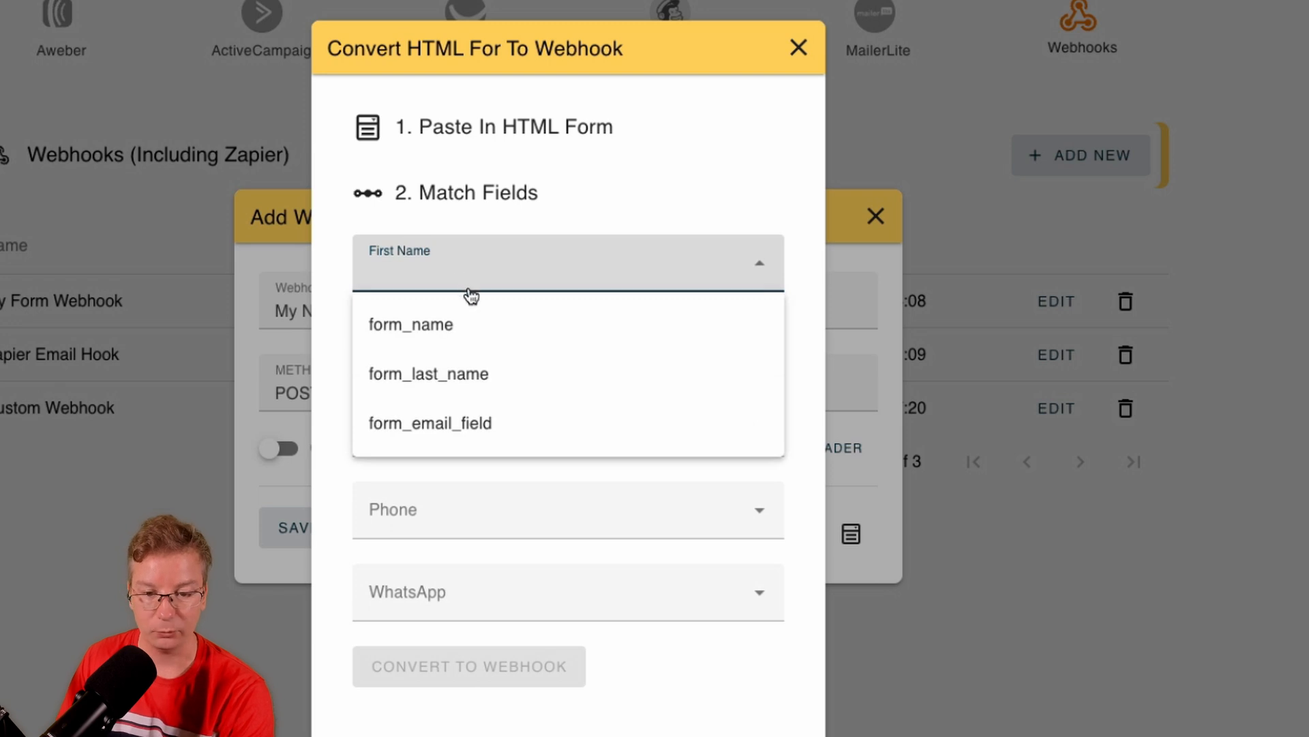
{"action": "mouse_move", "coordinate": [468, 274]}
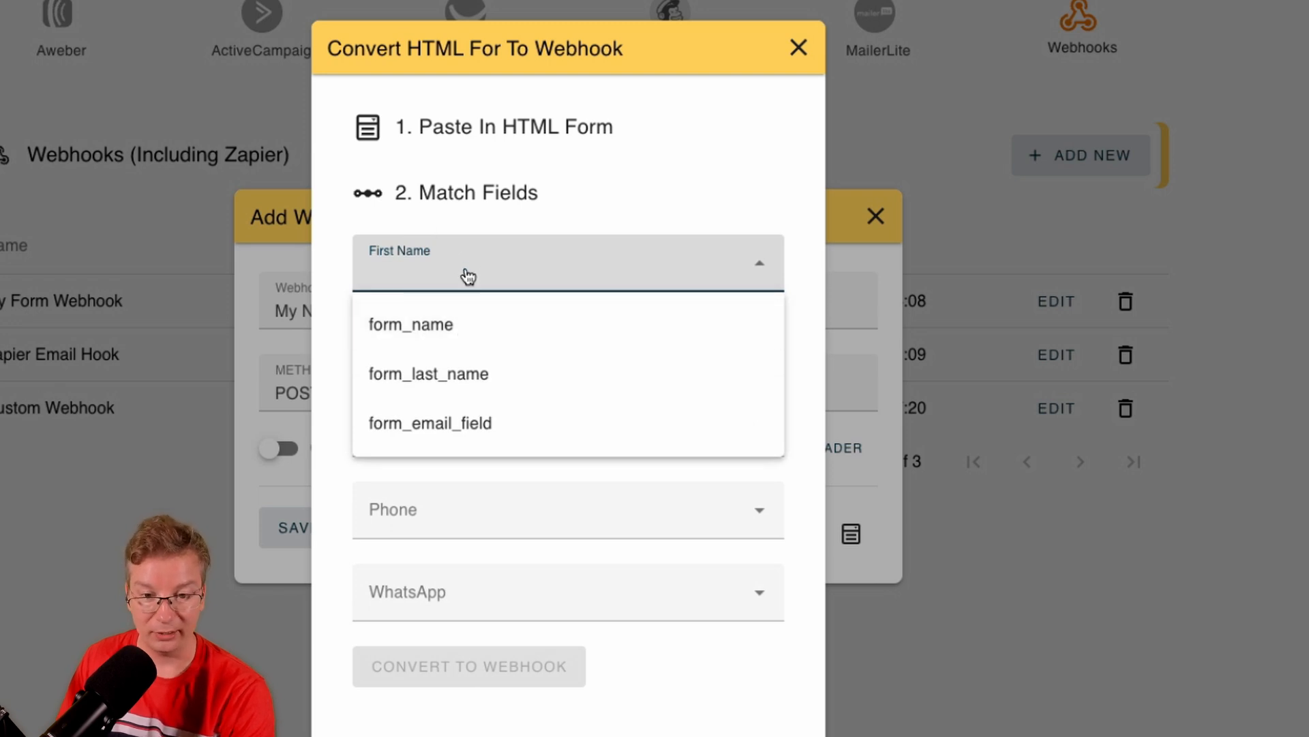
{"action": "left_click", "coordinate": [410, 325]}
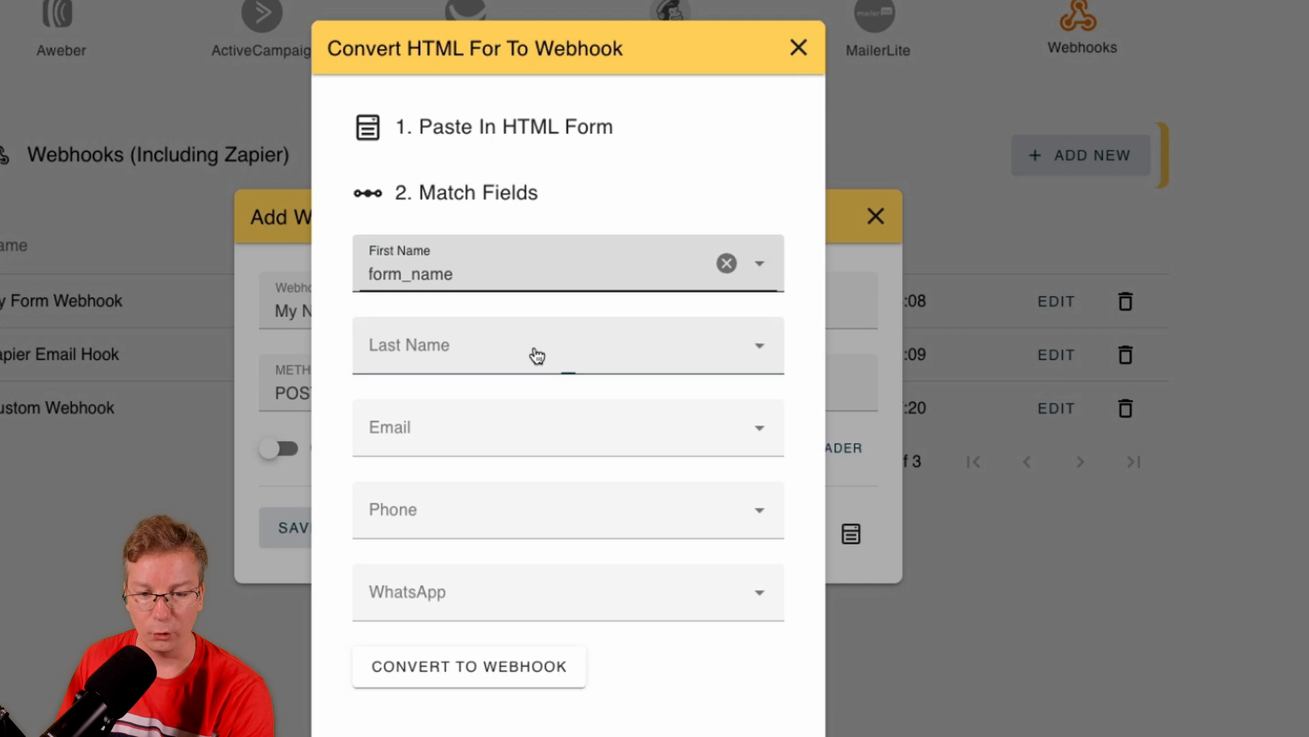
{"action": "left_click", "coordinate": [535, 352]}
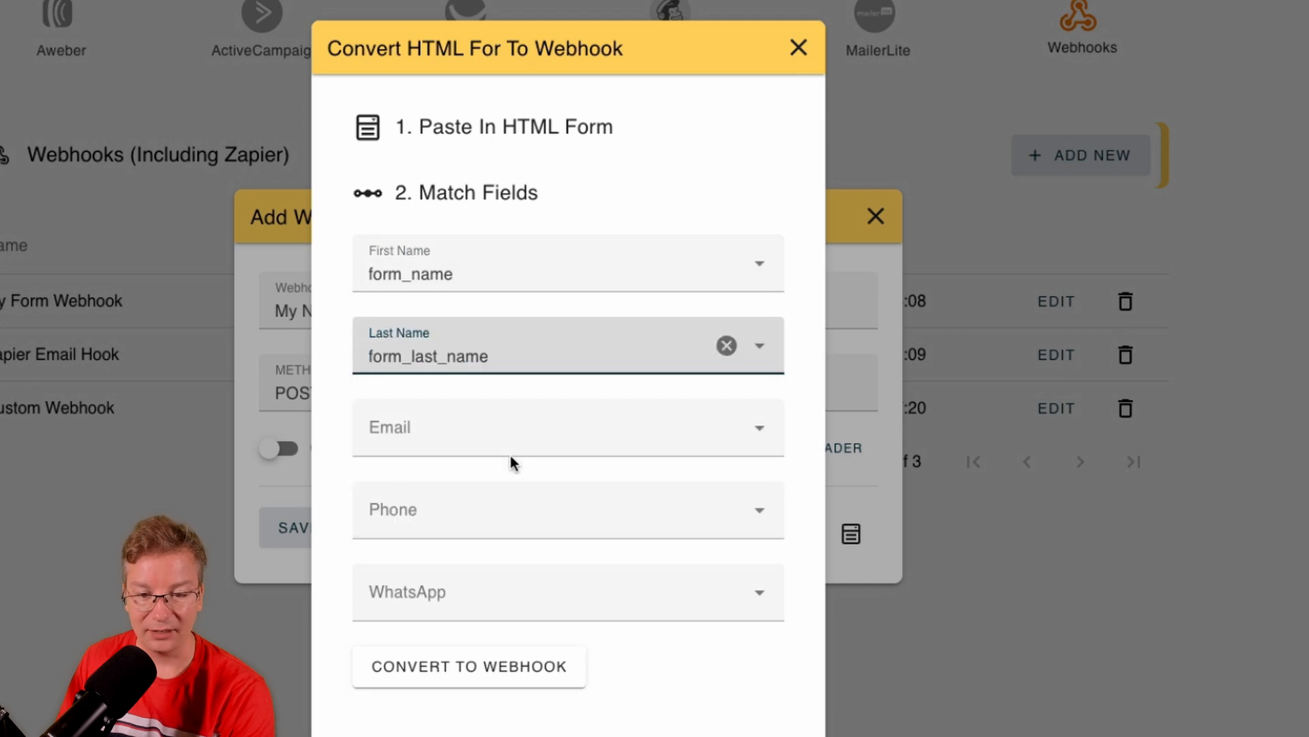
{"action": "mouse_move", "coordinate": [491, 463]}
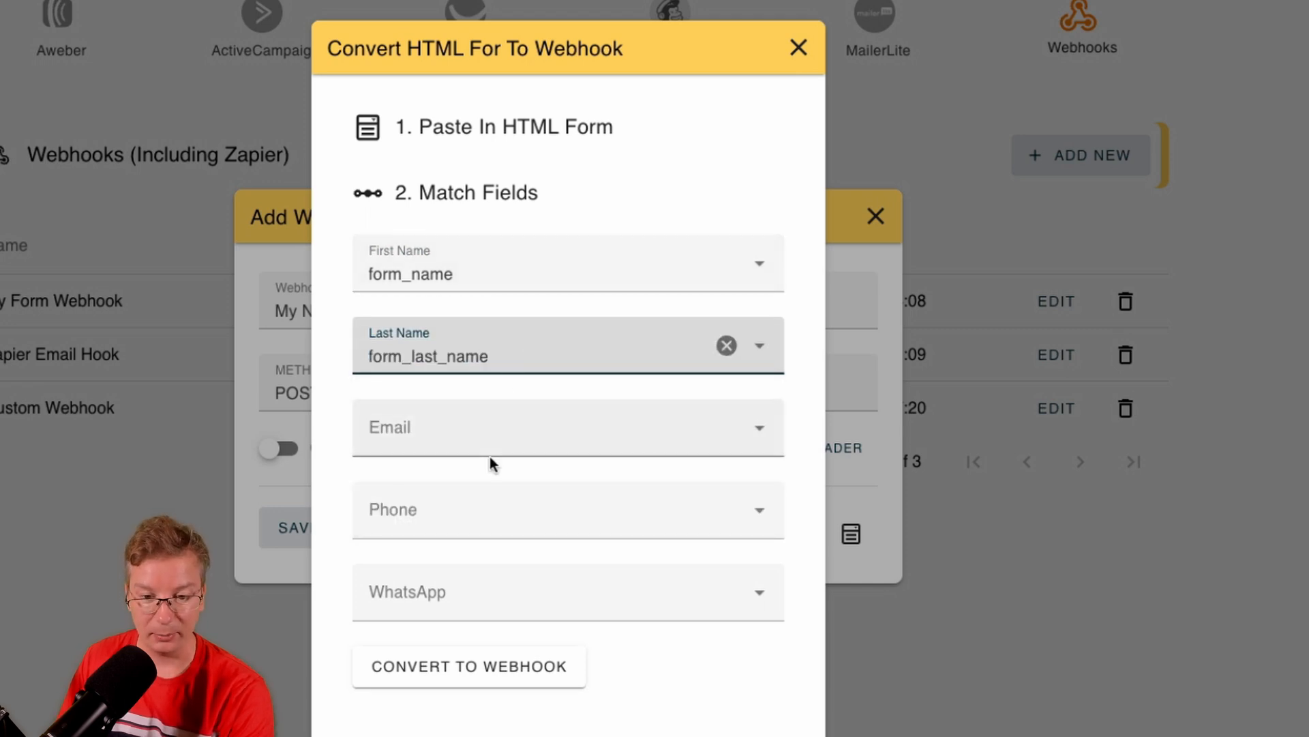
{"action": "left_click", "coordinate": [567, 427]}
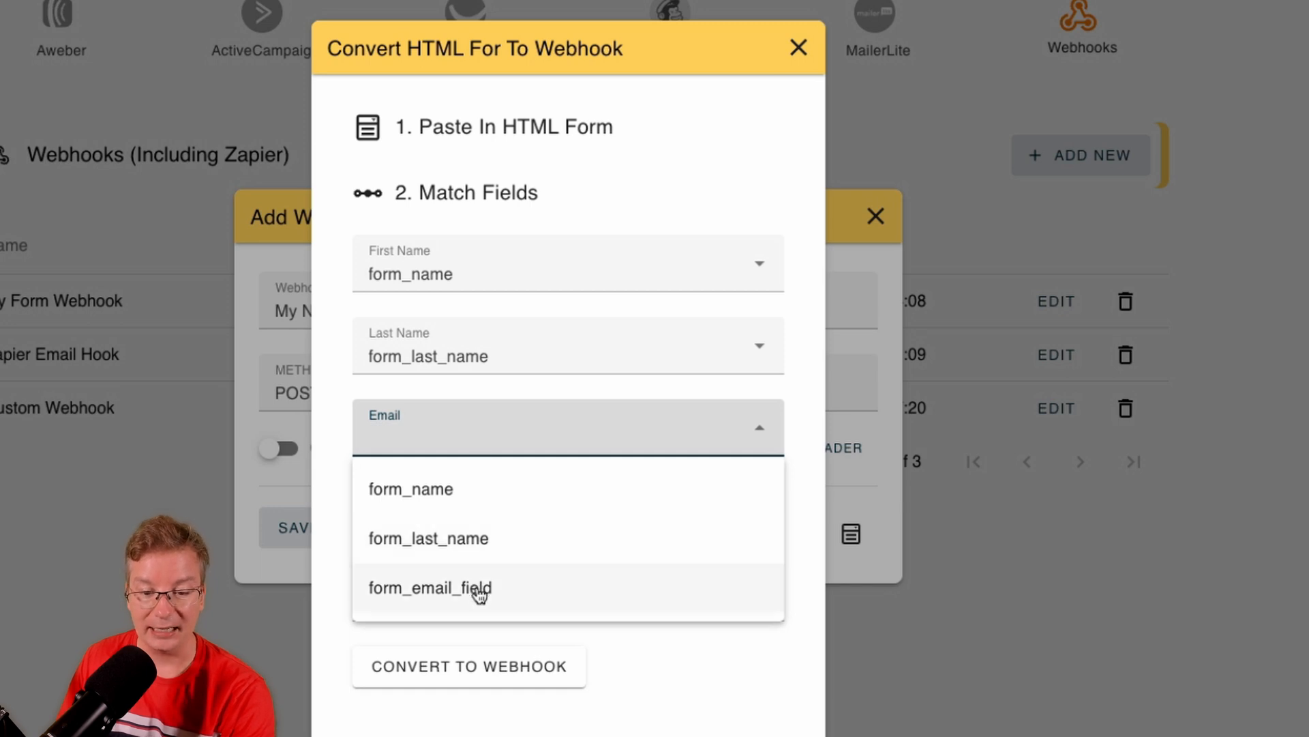
{"action": "left_click", "coordinate": [429, 587]}
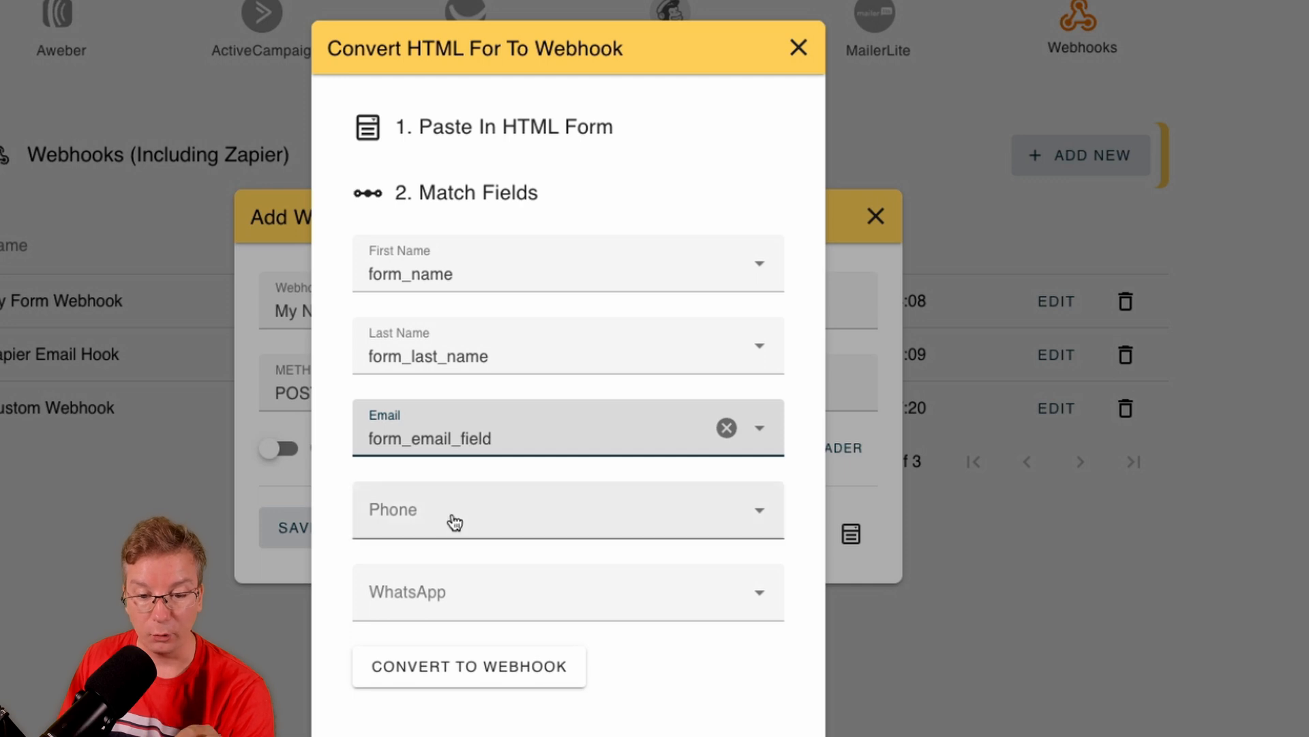
{"action": "mouse_move", "coordinate": [504, 614]}
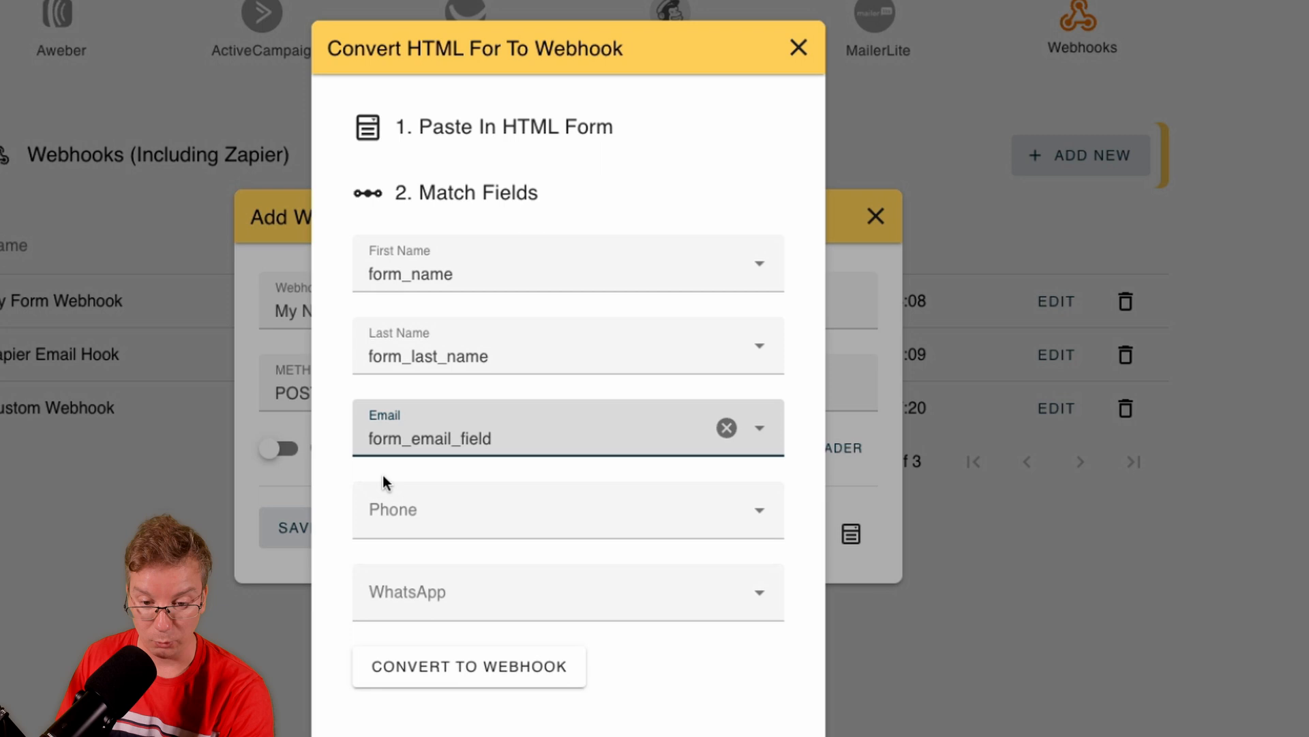
{"action": "mouse_move", "coordinate": [690, 574]}
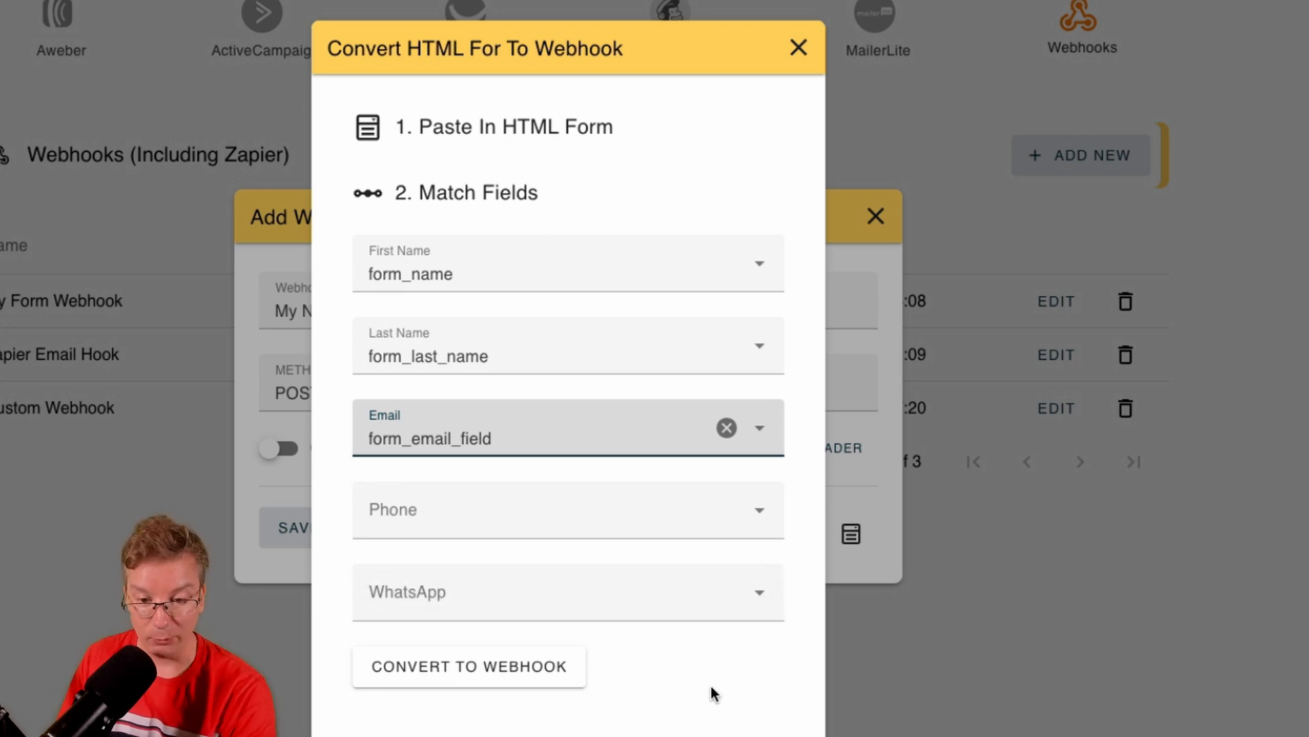
{"action": "mouse_move", "coordinate": [474, 684]}
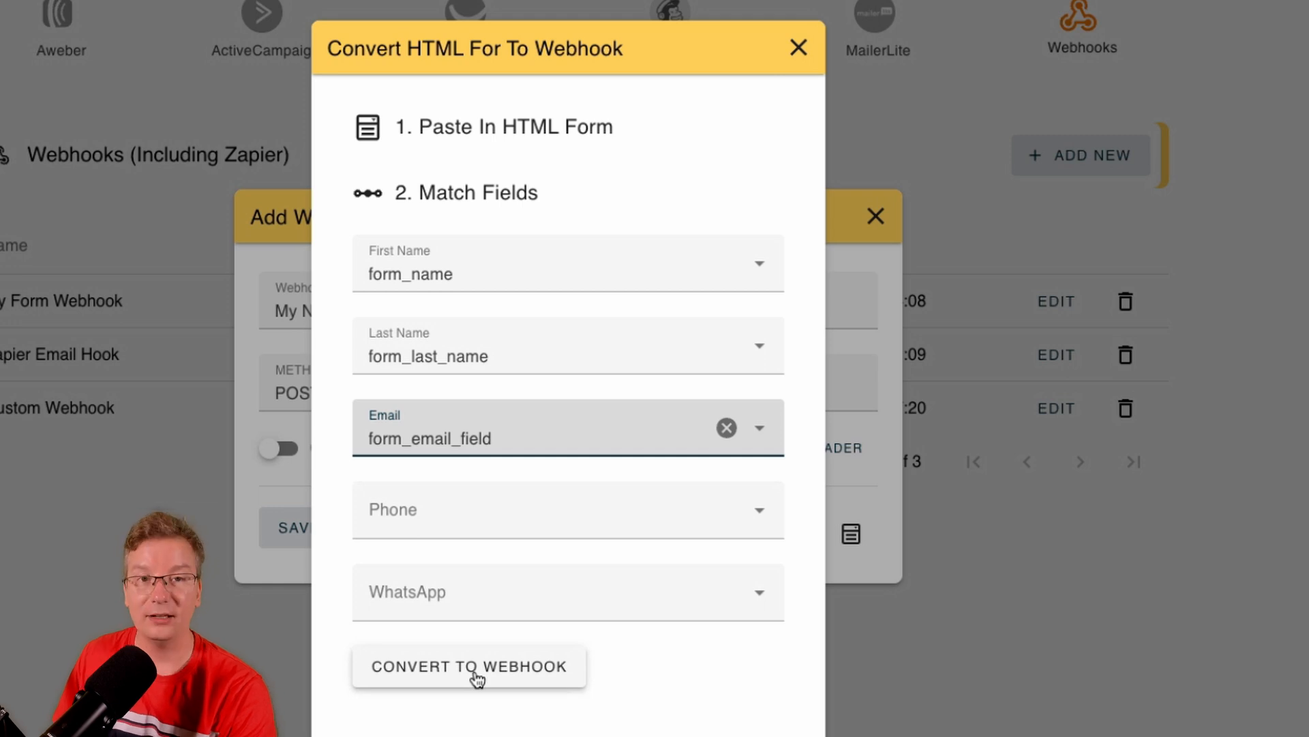
Convert the mapped form and save 'My New HTML Form Webhook' as the fourth webhook
{"action": "left_click", "coordinate": [476, 679]}
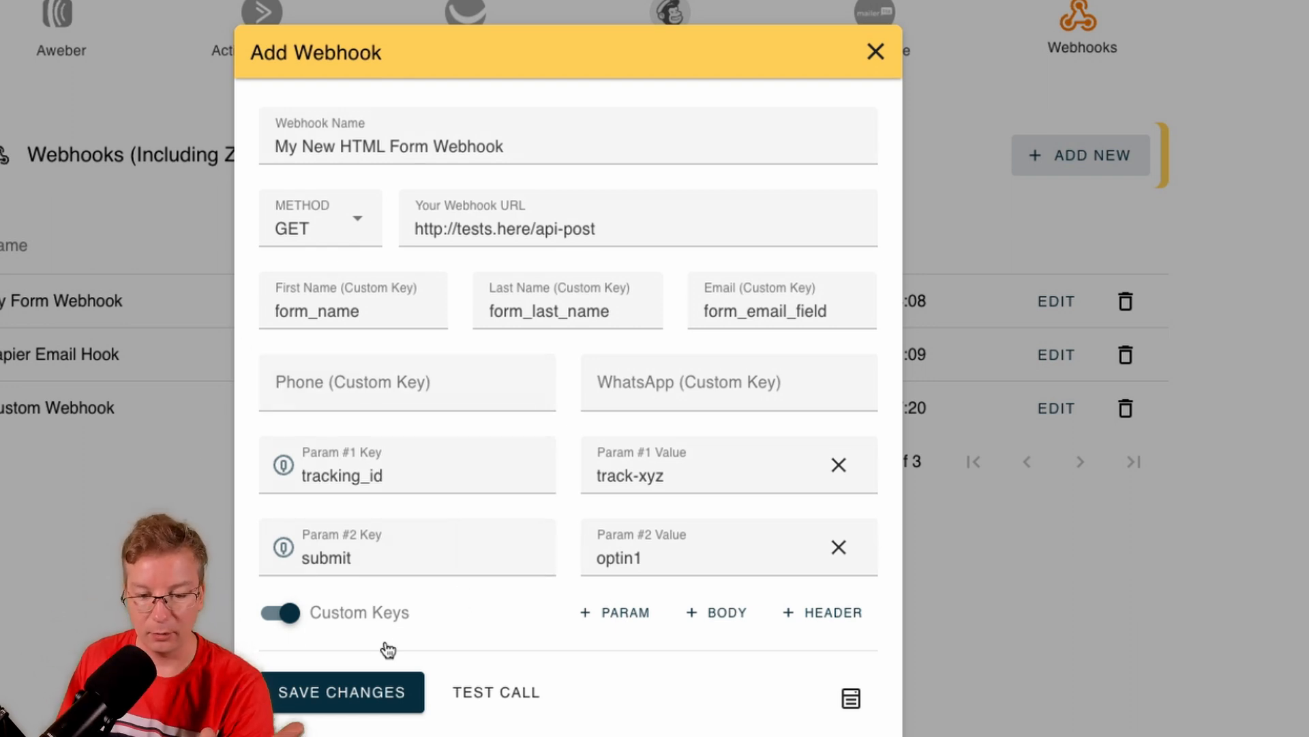
{"action": "left_click", "coordinate": [344, 691]}
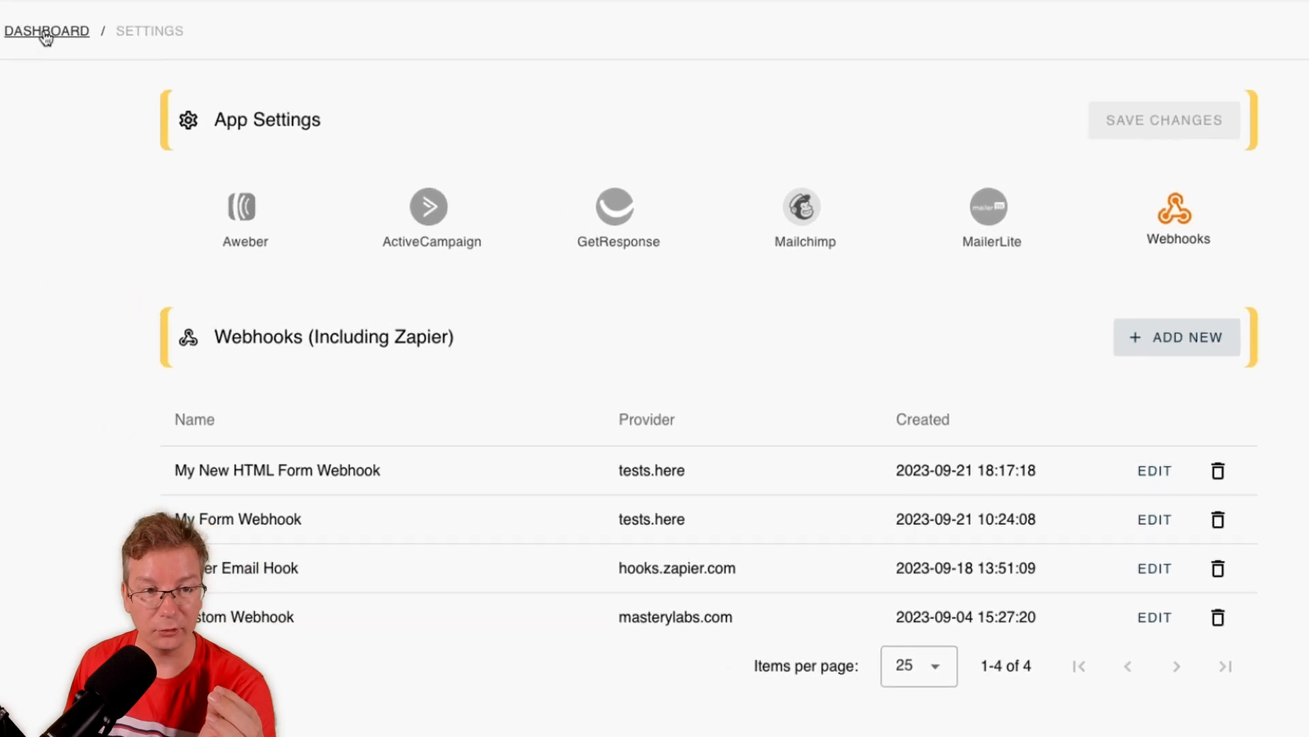
Return to the Dashboard and open Edit Details for the 5 Star Reviews video
{"action": "left_click", "coordinate": [46, 31]}
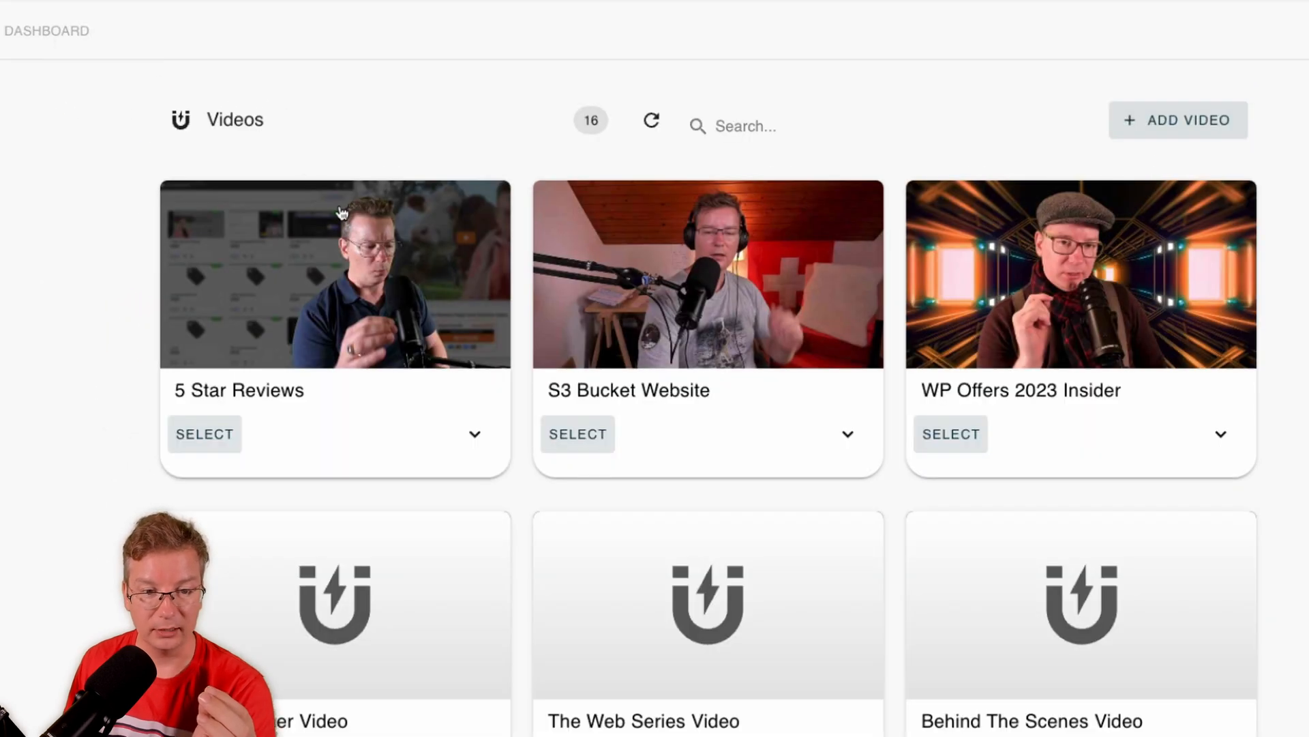
{"action": "mouse_move", "coordinate": [427, 387]}
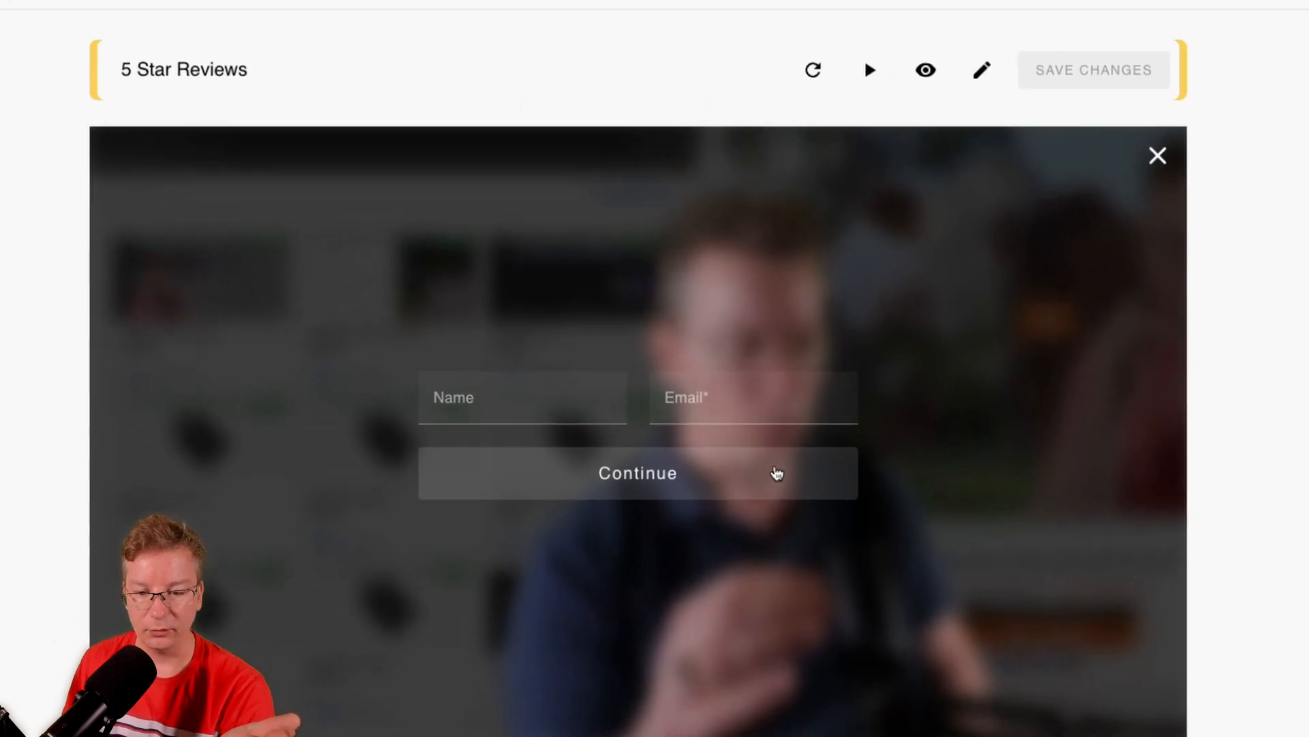
{"action": "mouse_move", "coordinate": [867, 162]}
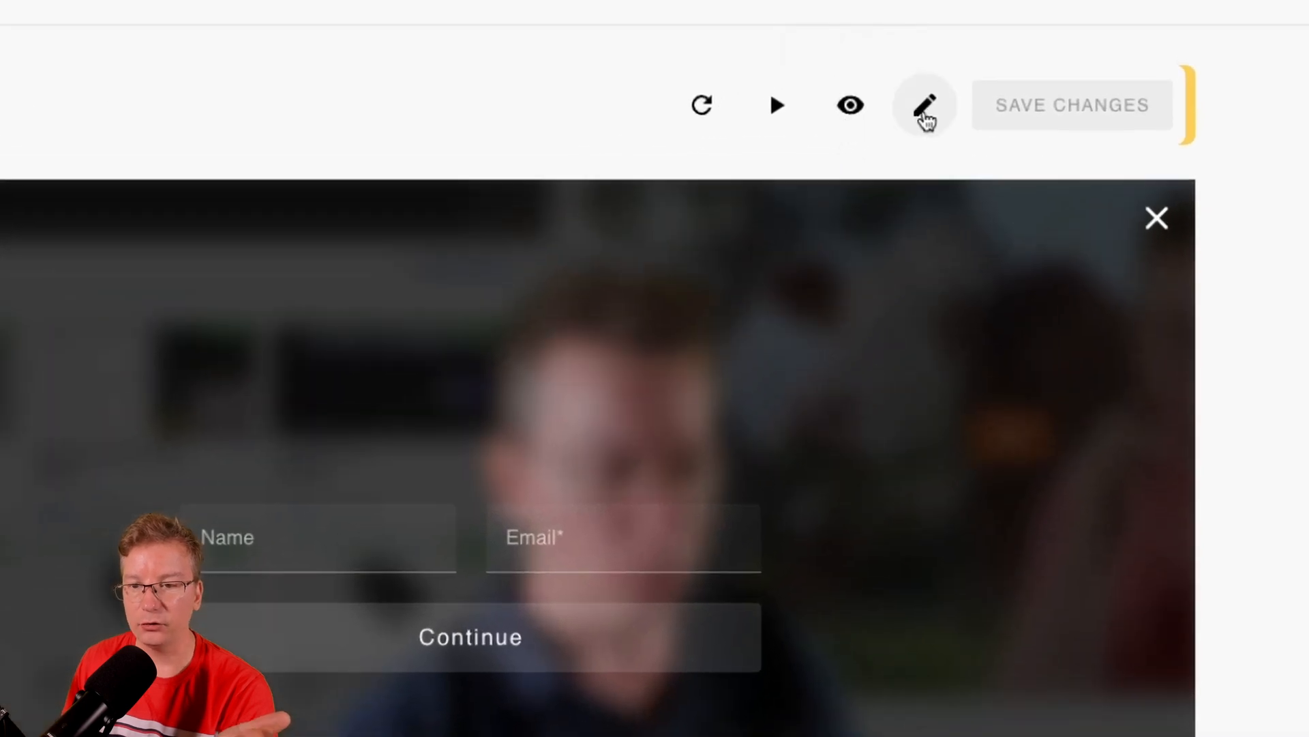
{"action": "mouse_move", "coordinate": [926, 109]}
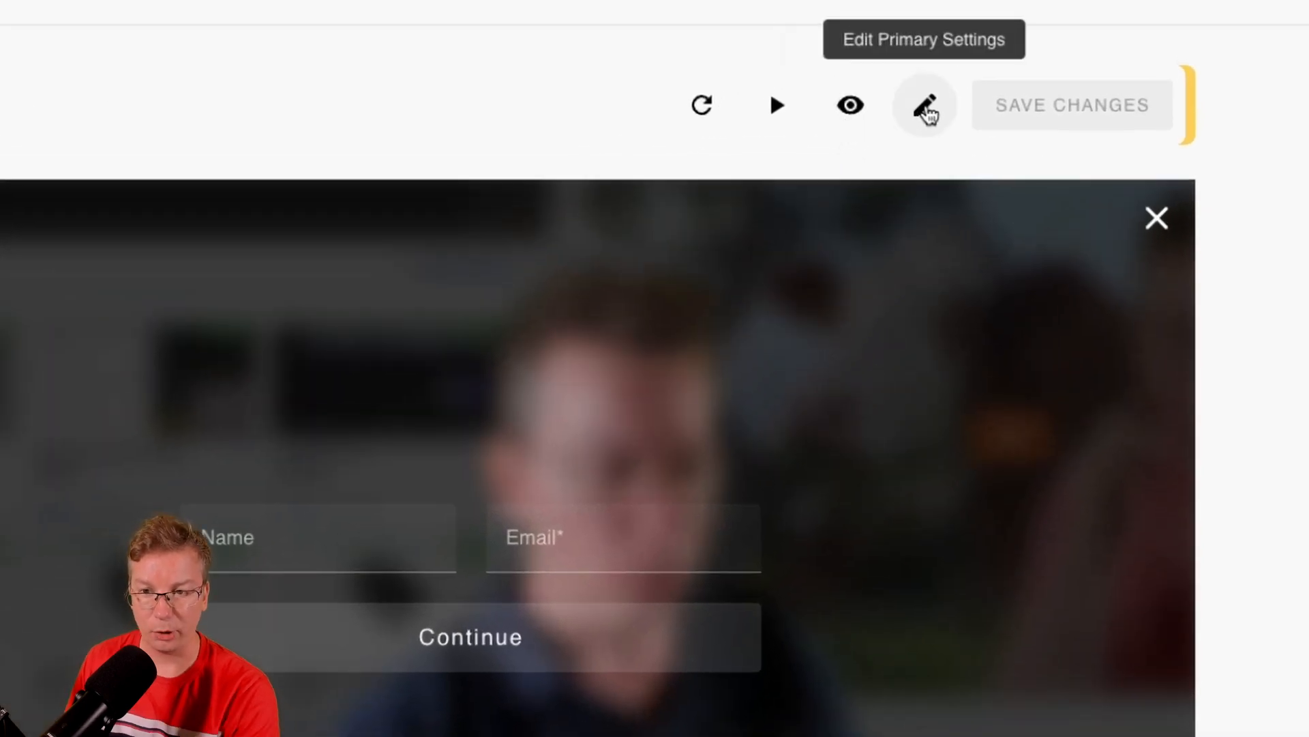
{"action": "left_click", "coordinate": [926, 106]}
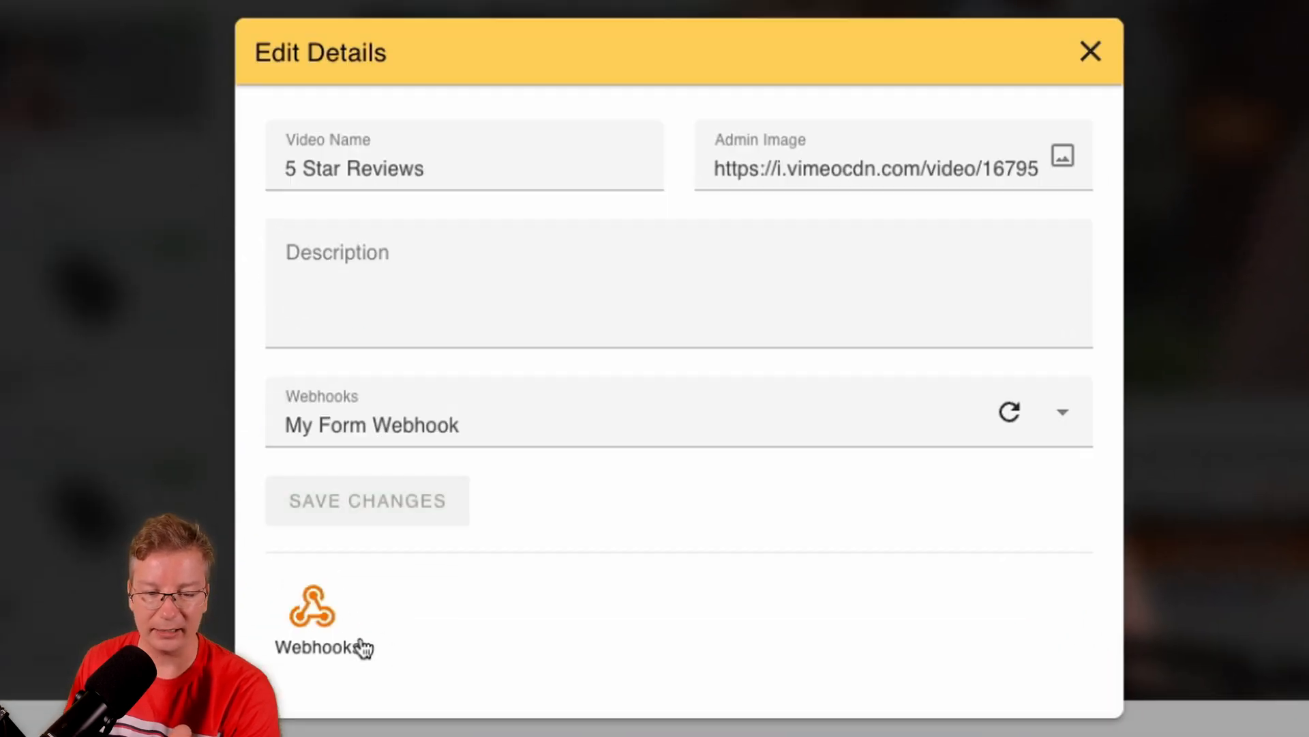
Tick My New HTML Form Webhook and toggle My Form Webhook in the video's Webhooks dropdown
{"action": "left_click", "coordinate": [1064, 412]}
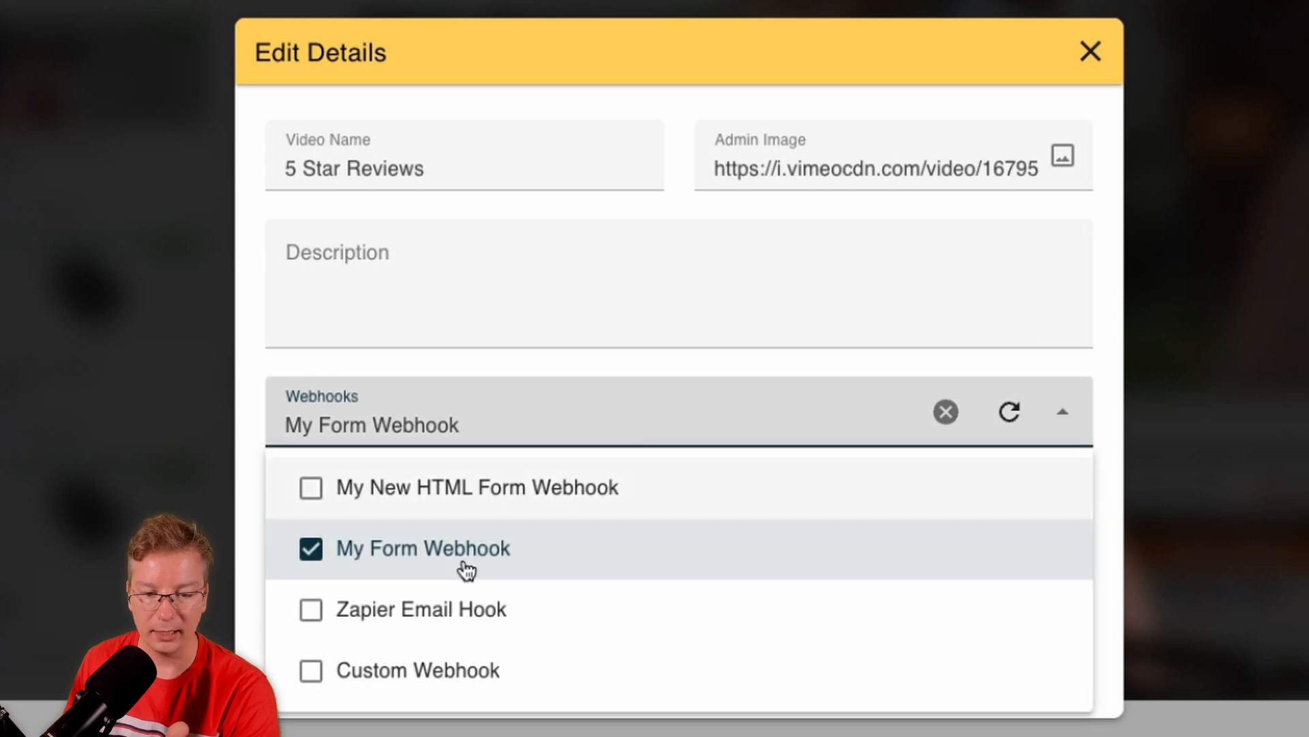
{"action": "left_click", "coordinate": [311, 487]}
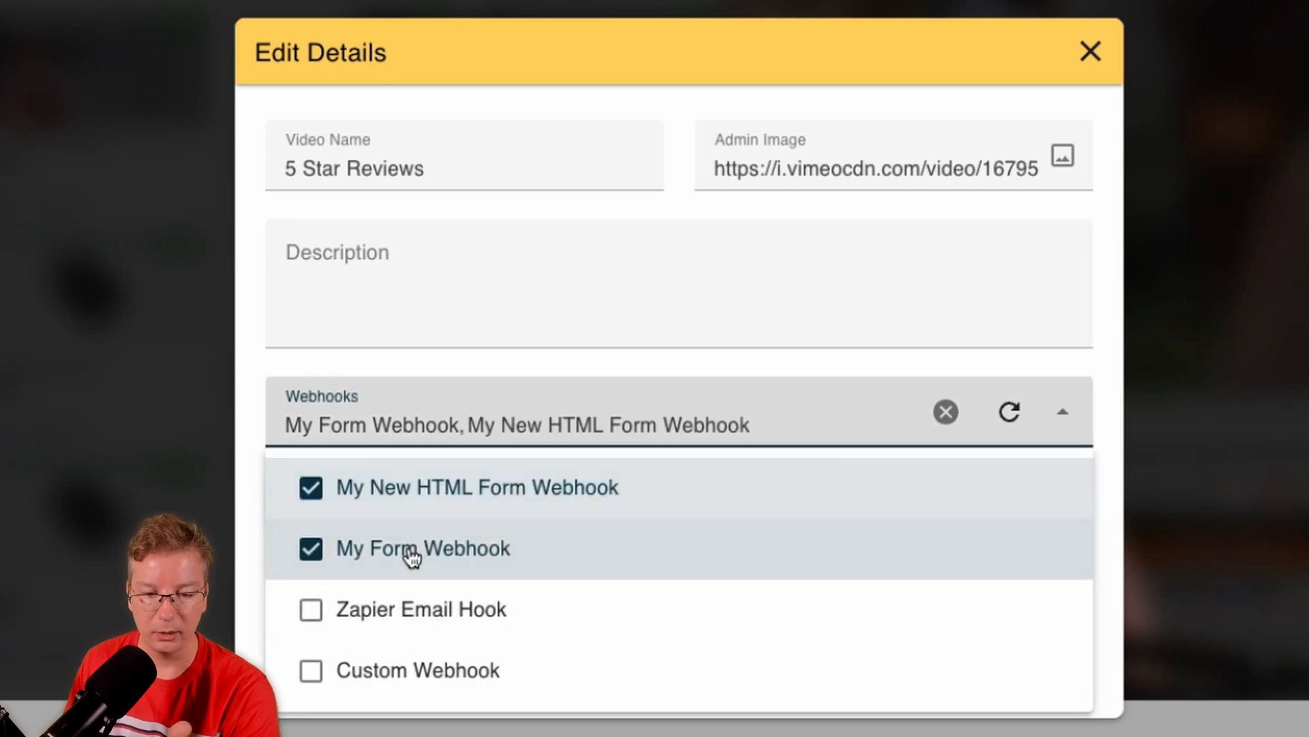
{"action": "left_click", "coordinate": [310, 549]}
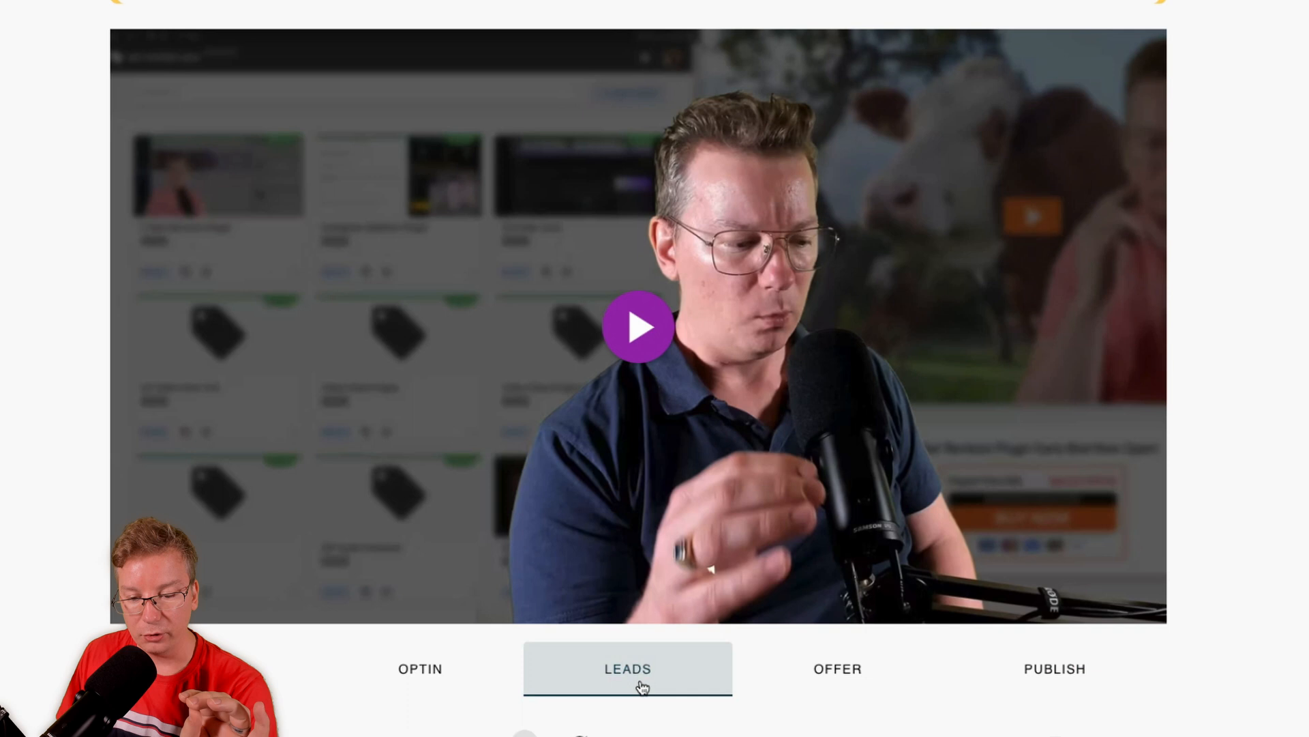
Scroll the video page and bring up the Add New Video dialog
{"action": "scroll", "scroll_direction": "down", "scroll_amount": 3}
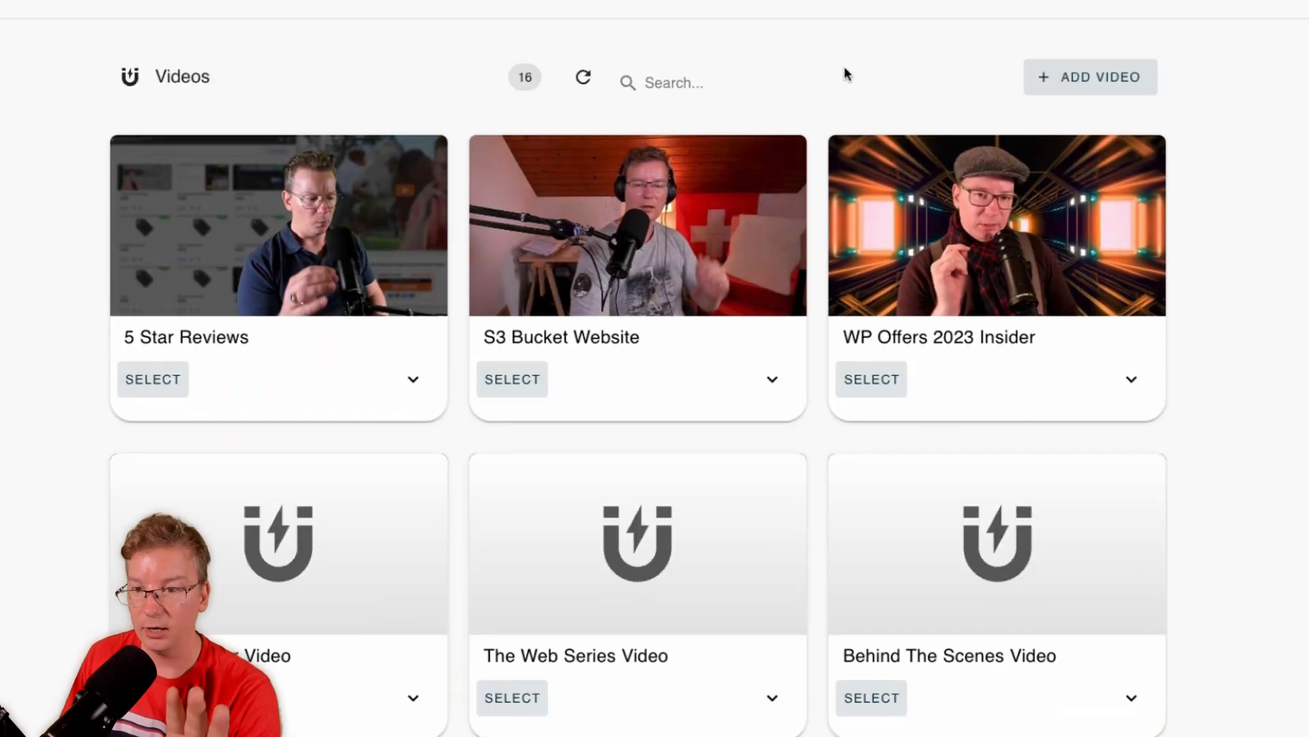
{"action": "left_click", "coordinate": [1091, 75]}
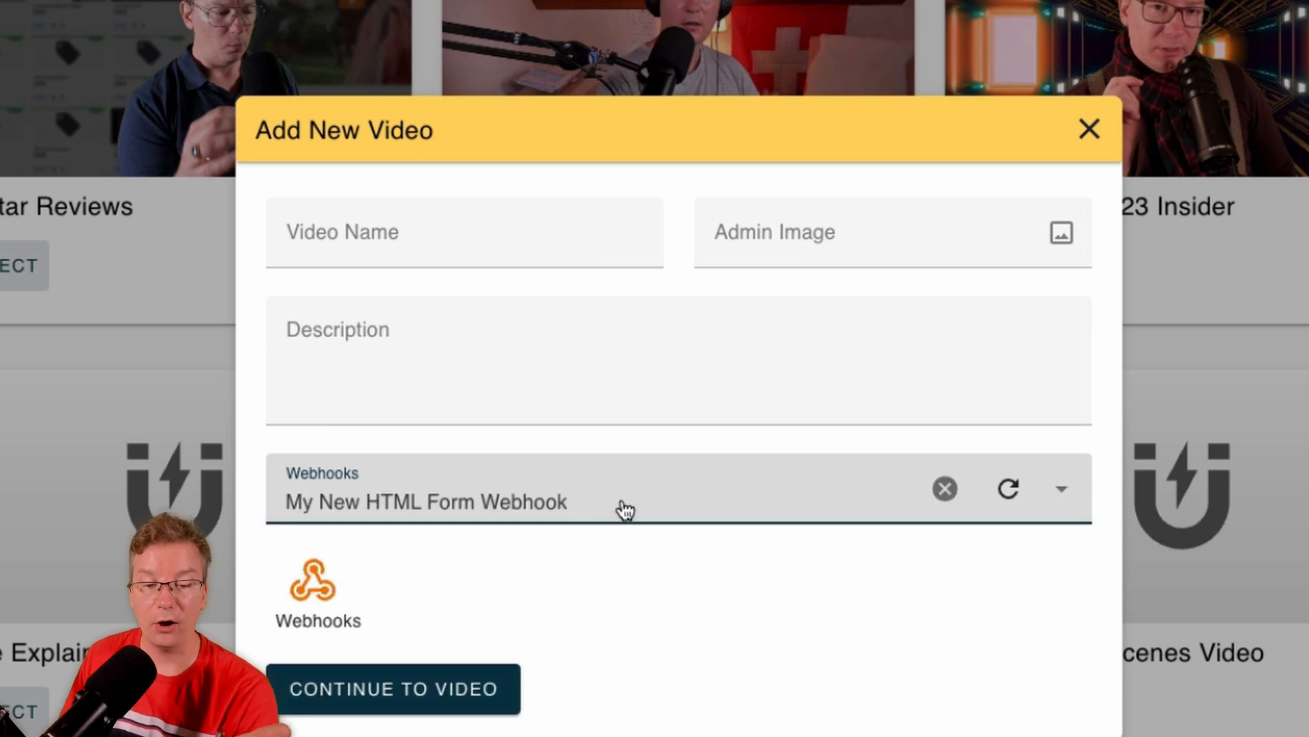
{"action": "mouse_move", "coordinate": [729, 689]}
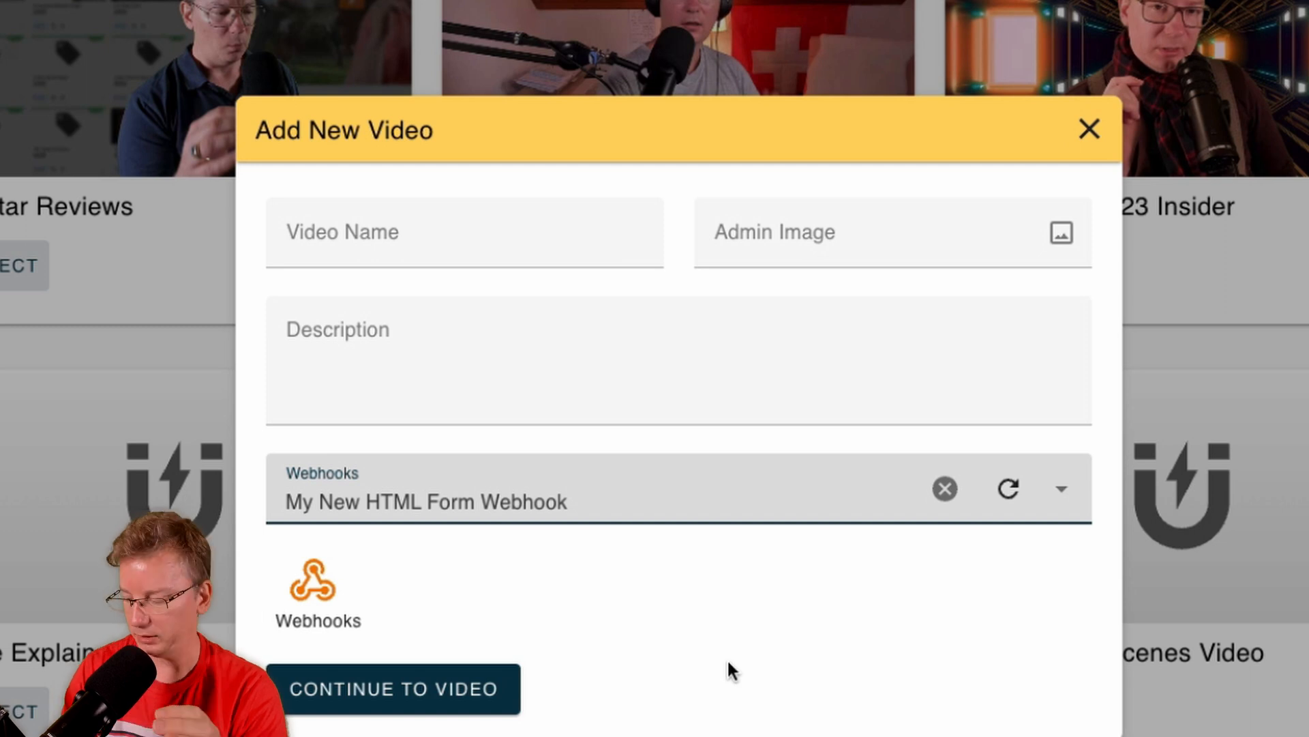
{"action": "mouse_move", "coordinate": [1088, 129]}
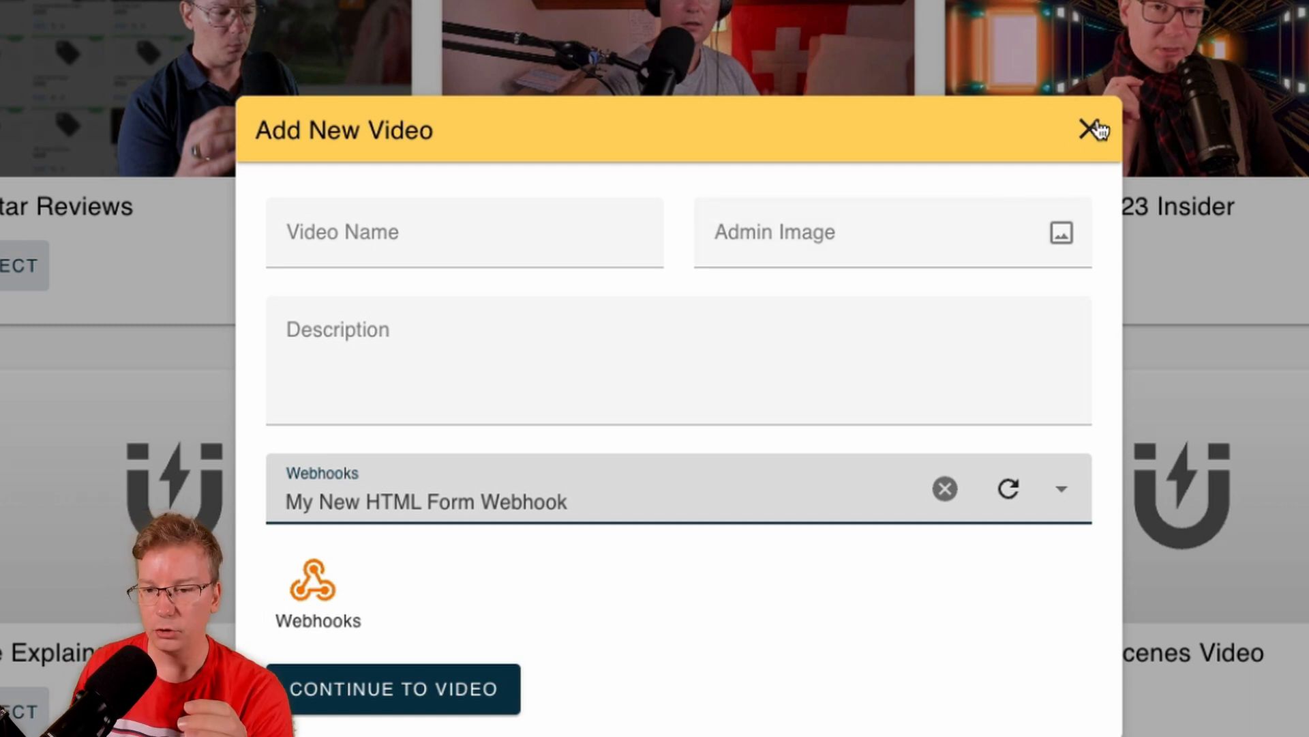
{"action": "left_click", "coordinate": [1086, 129]}
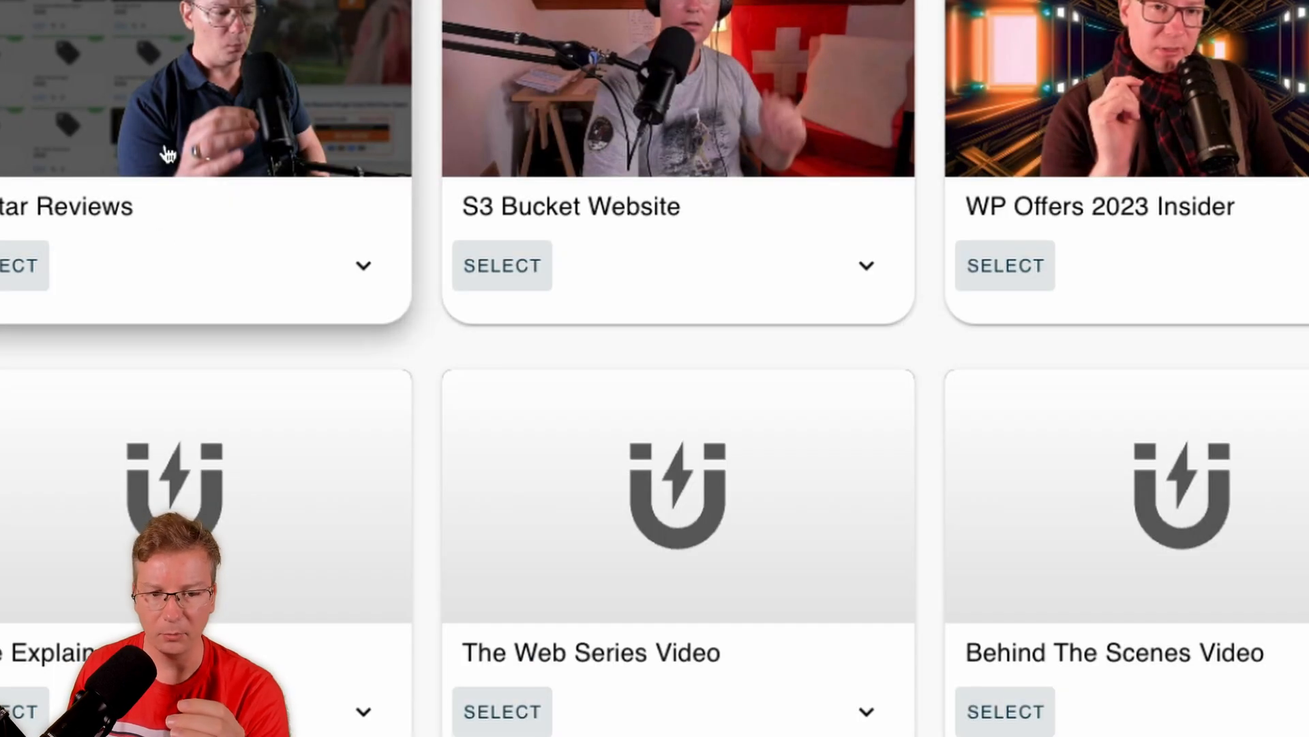